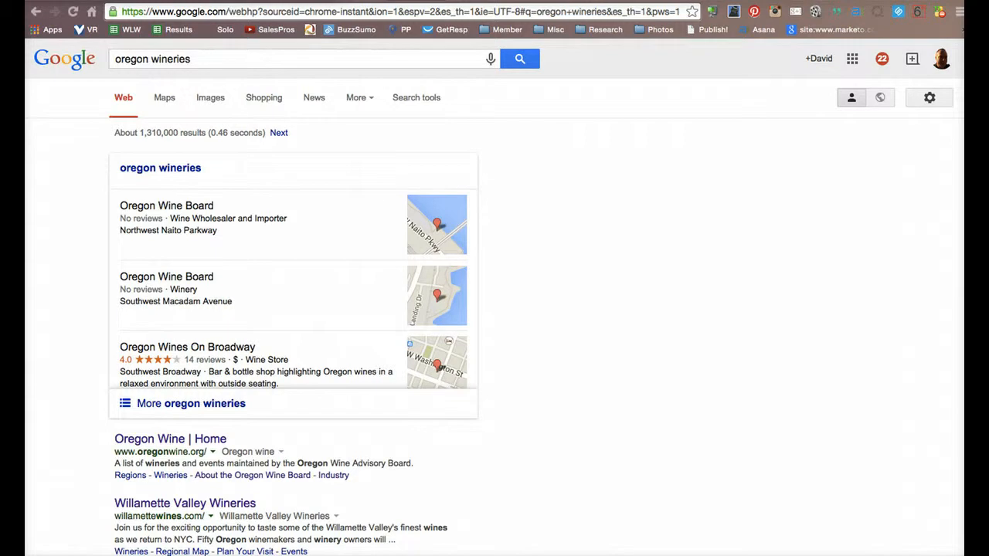
mouse_move(715, 119)
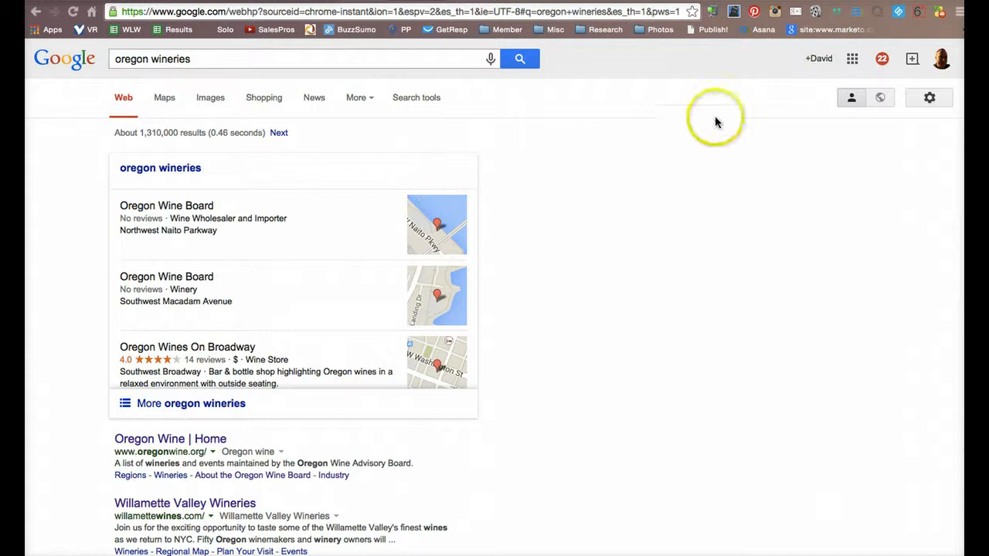
mouse_move(606, 153)
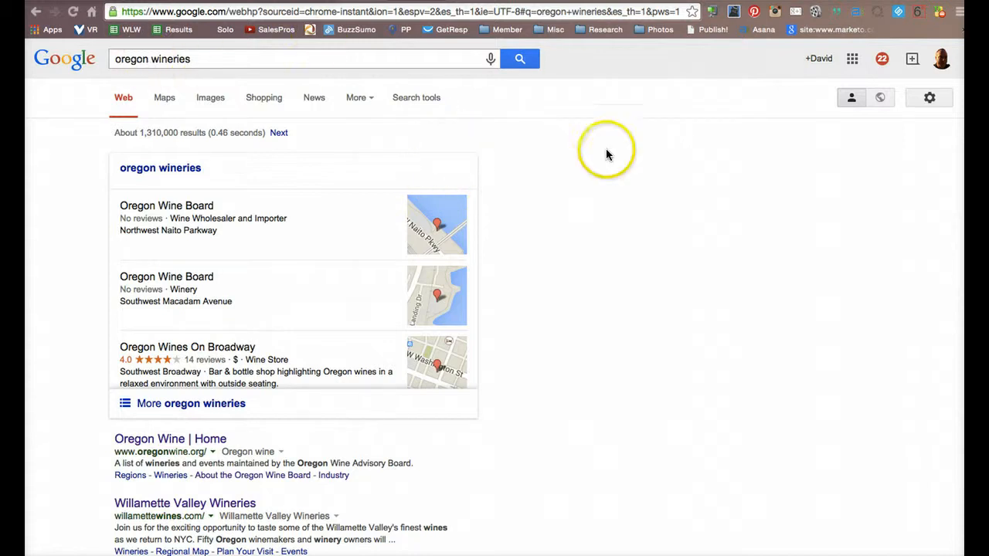
Step: Hide personal results on the 'oregon wineries' search and scroll to see the paid ads
scroll("down", 3)
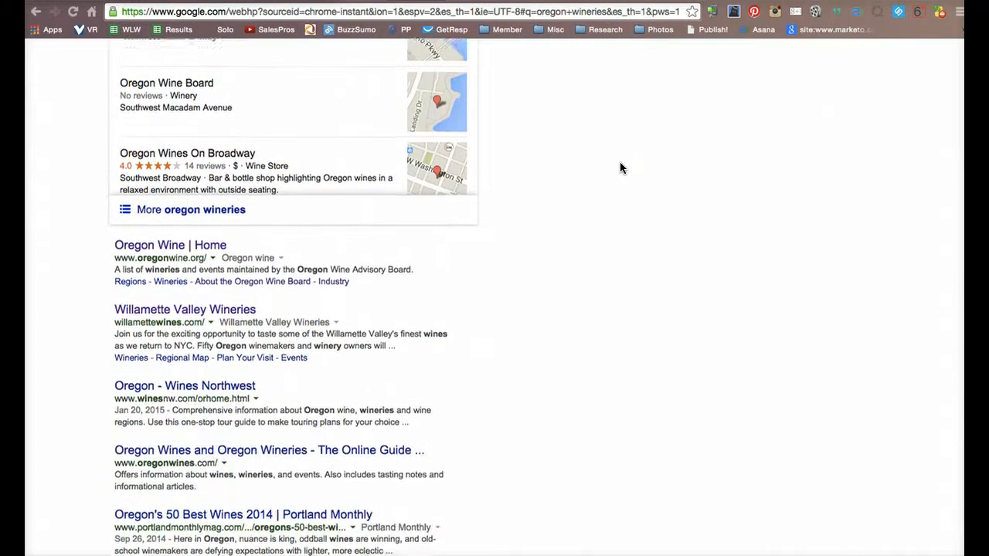
scroll("down", 3)
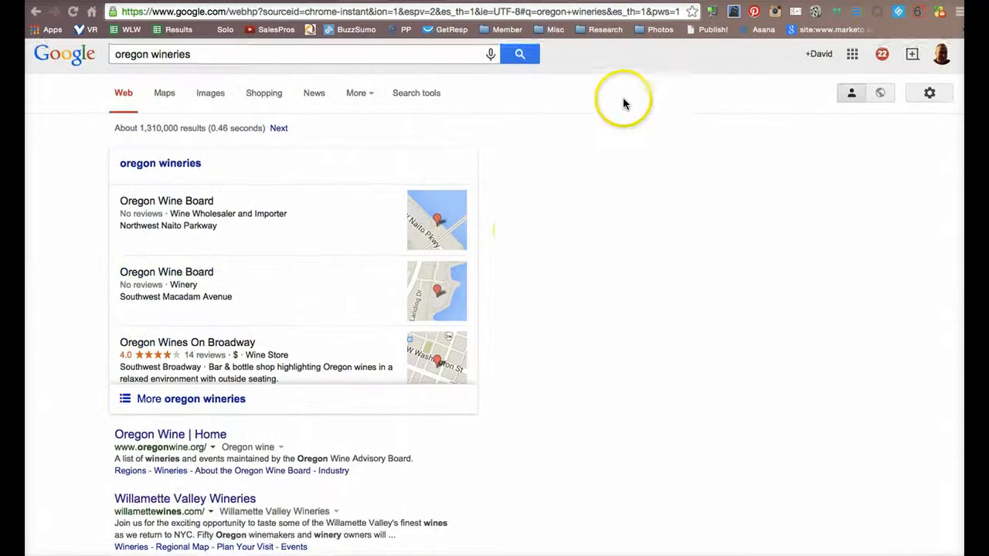
mouse_move(657, 120)
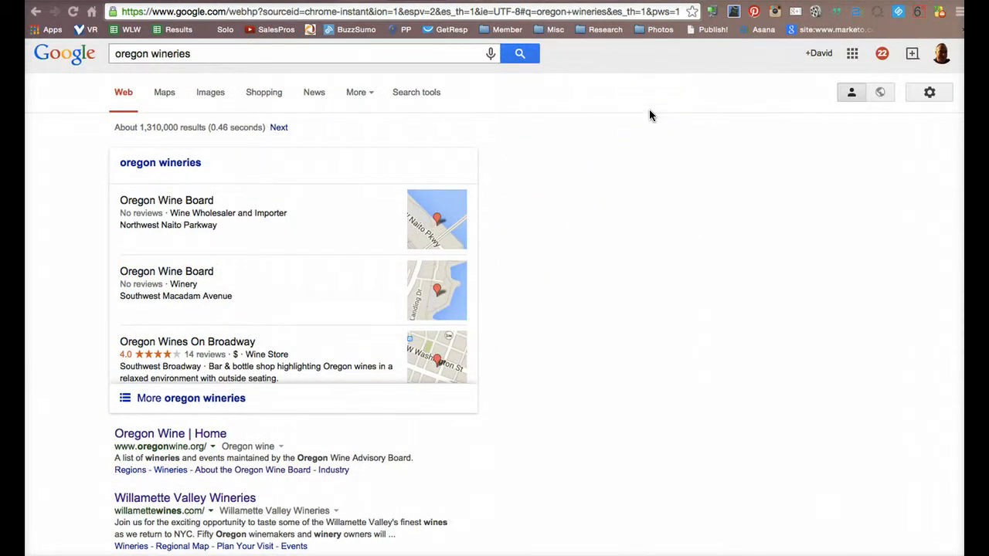
mouse_move(851, 92)
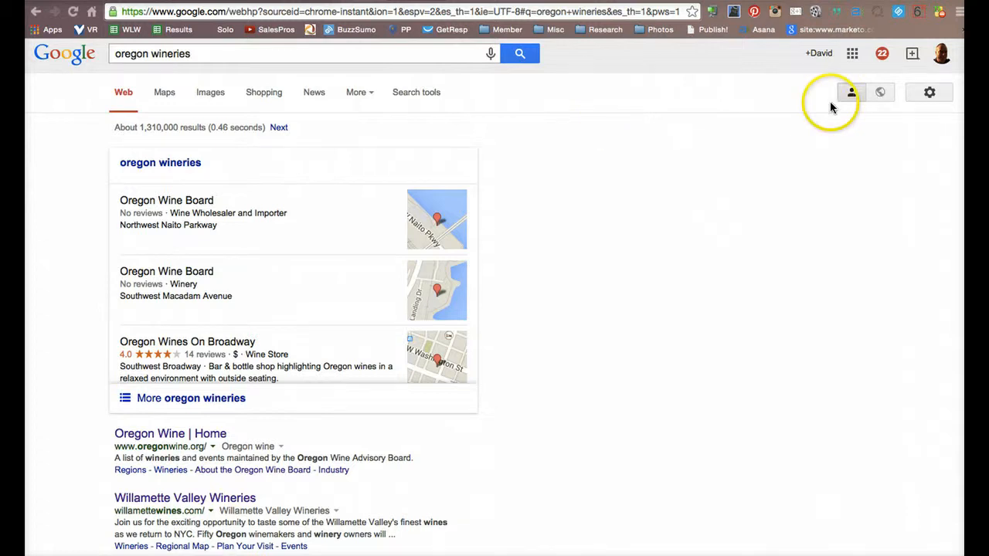
mouse_move(879, 96)
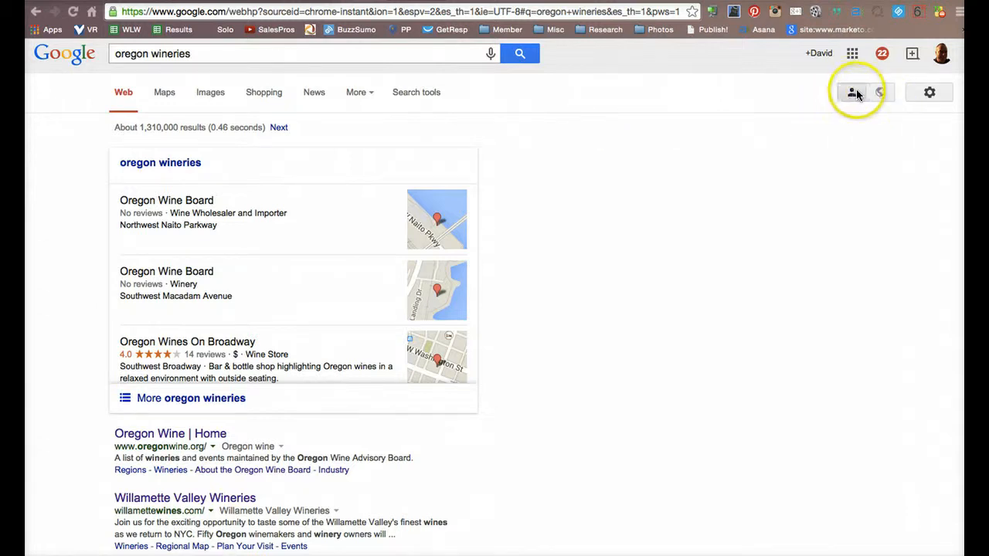
left_click(880, 92)
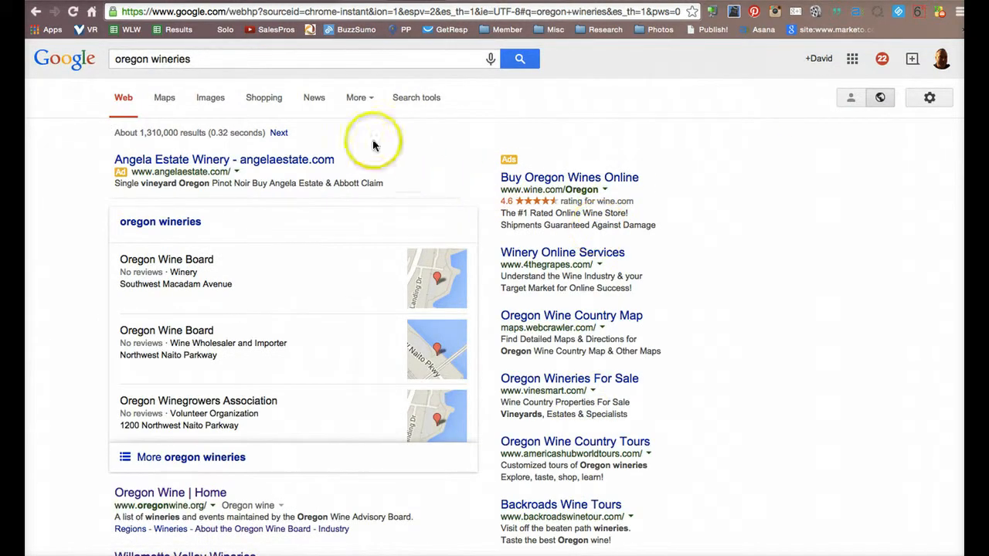
mouse_move(378, 181)
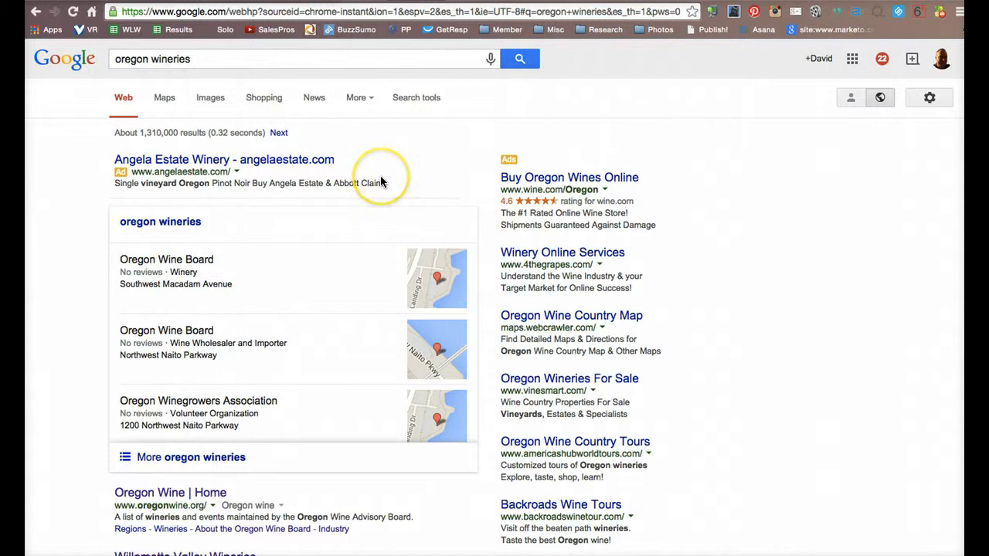
mouse_move(746, 266)
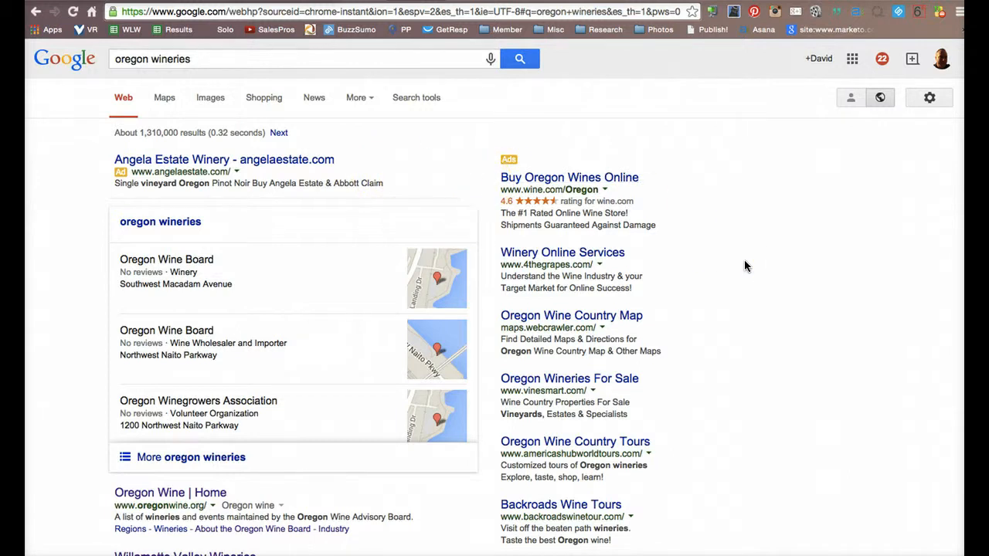
scroll("down", 3)
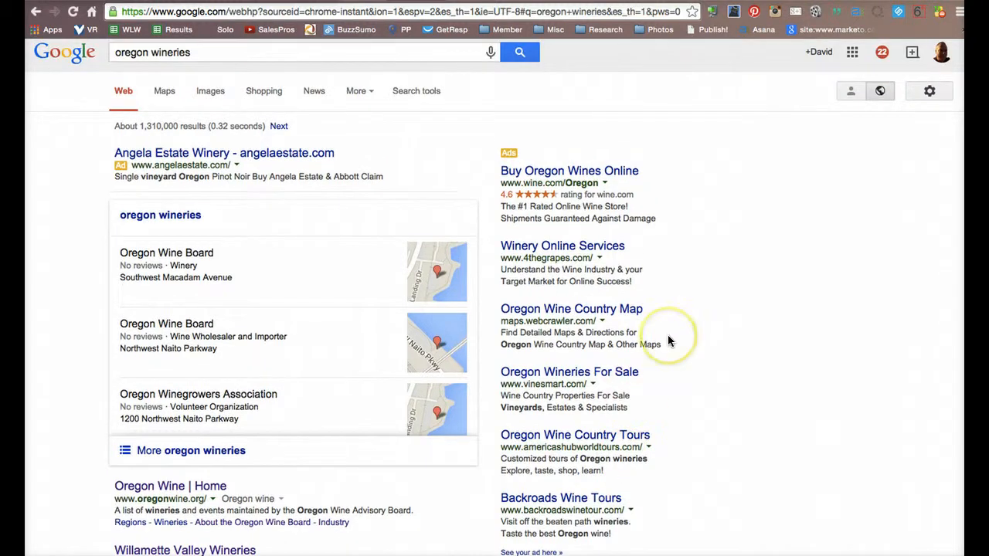
mouse_move(669, 341)
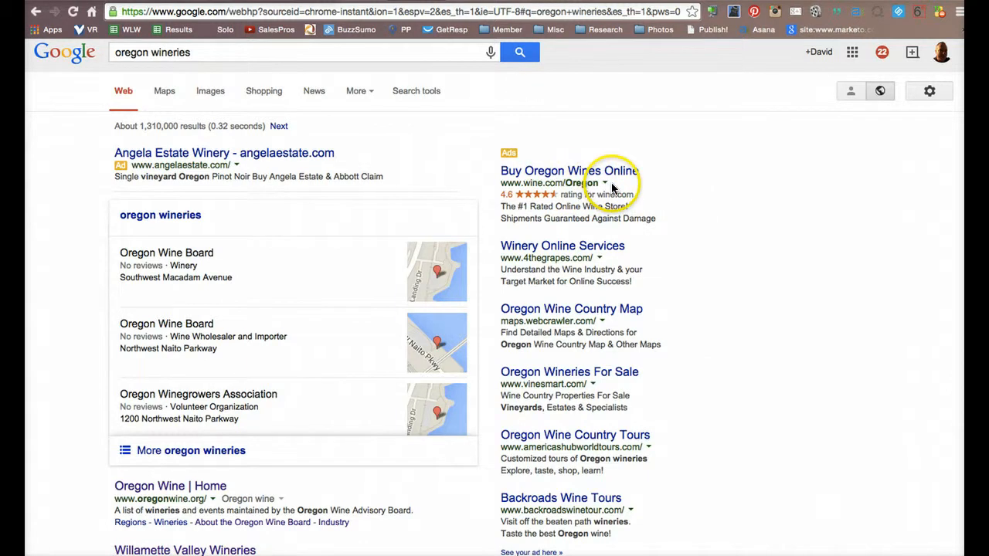
Step: Search Google for 'oregon wine tasting' and scroll the results
type("oregon wine tasting")
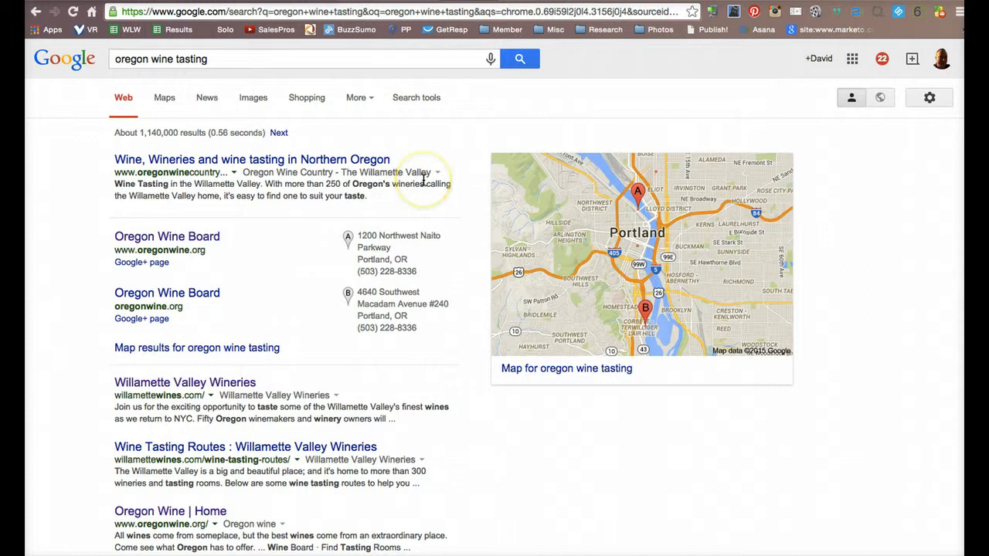
scroll("down", 3)
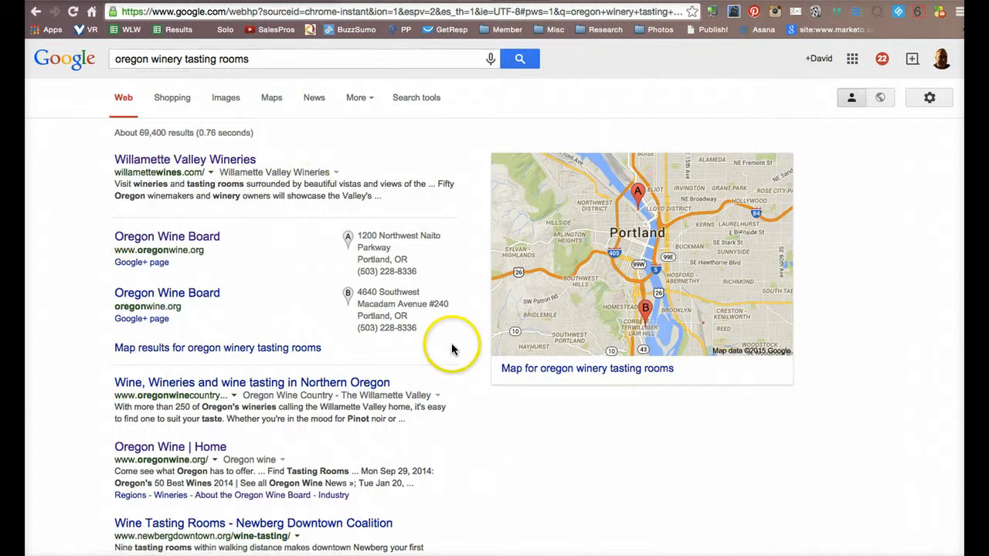
Step: Scroll through the 'oregon winery tasting rooms' search results
scroll("down", 3)
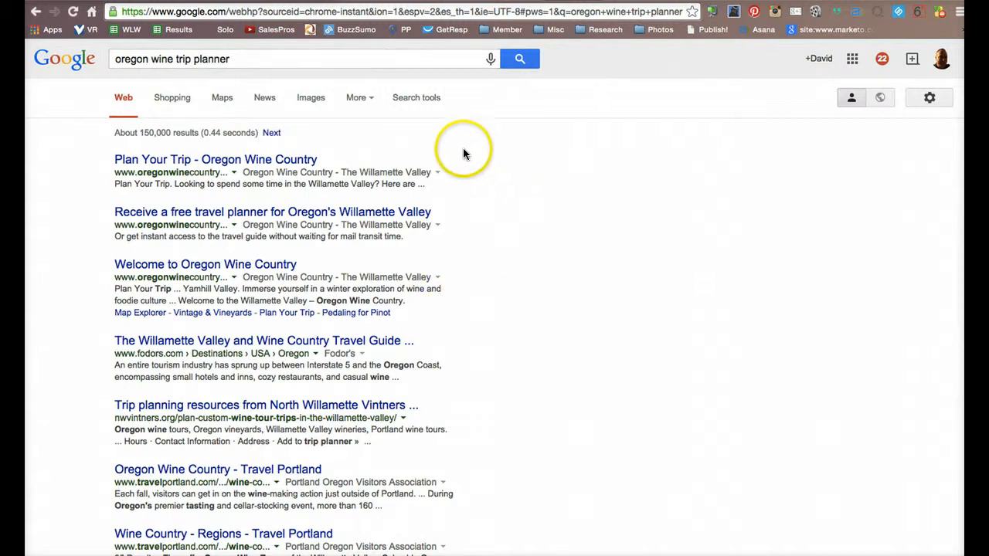
mouse_move(517, 206)
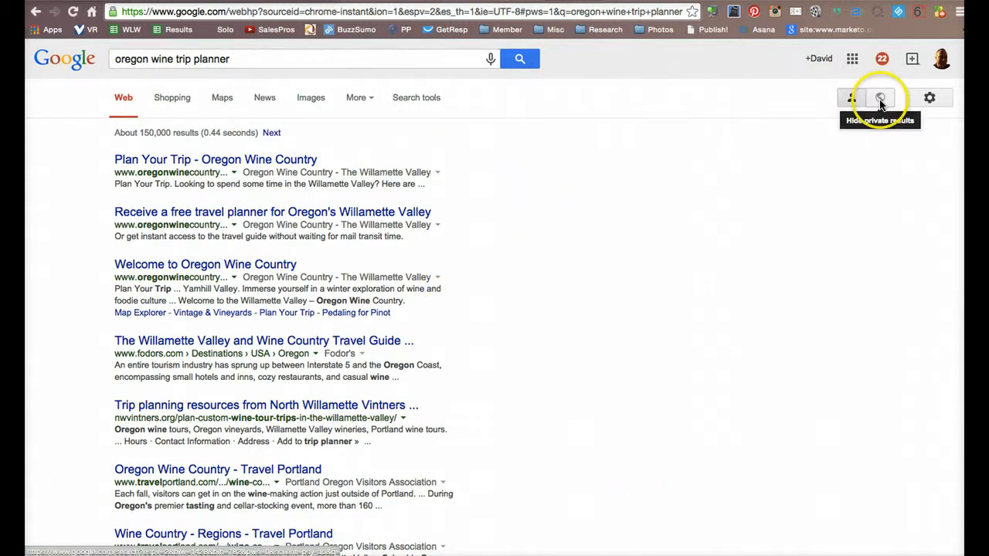
Step: Turn off personal results for 'oregon wine trip planner' to reveal the wine tour ads
left_click(879, 98)
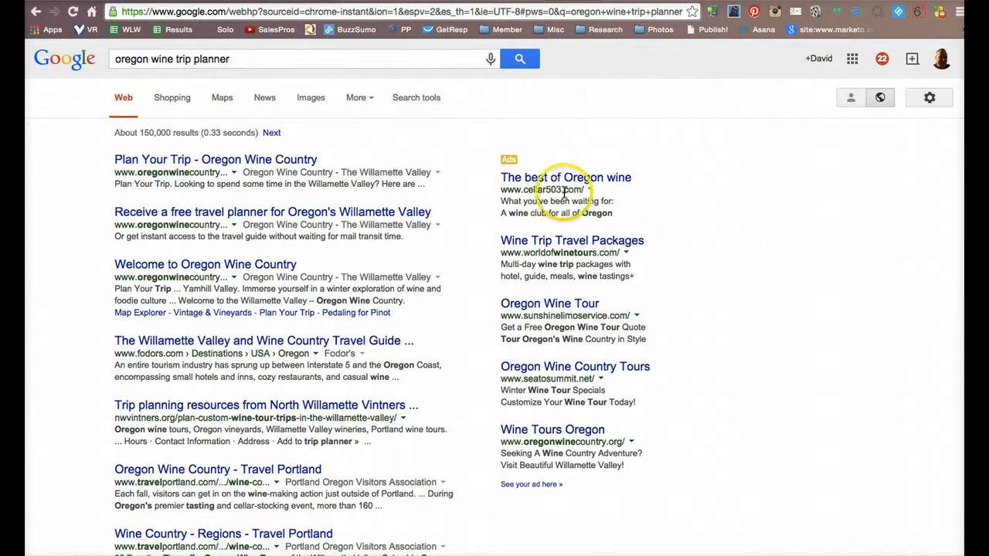
mouse_move(631, 206)
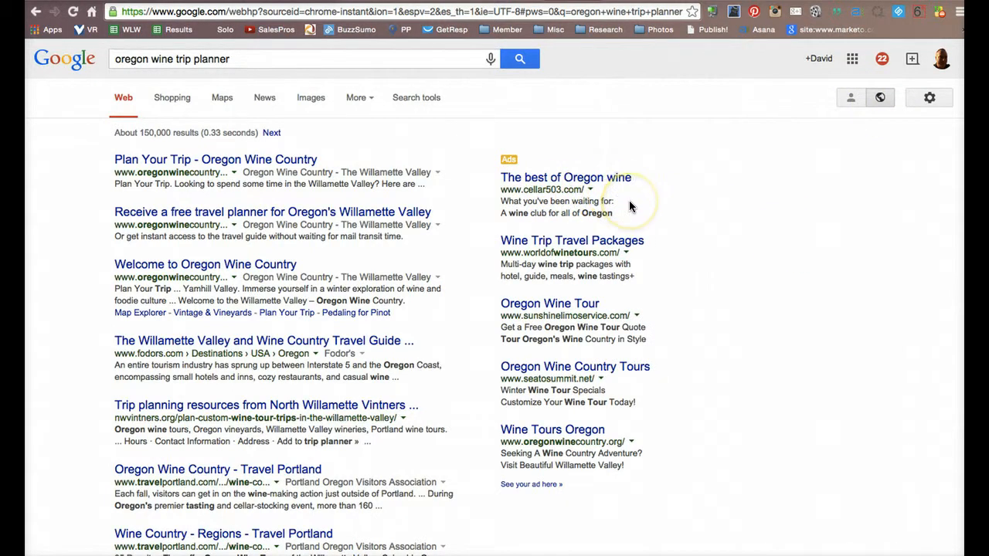
mouse_move(626, 286)
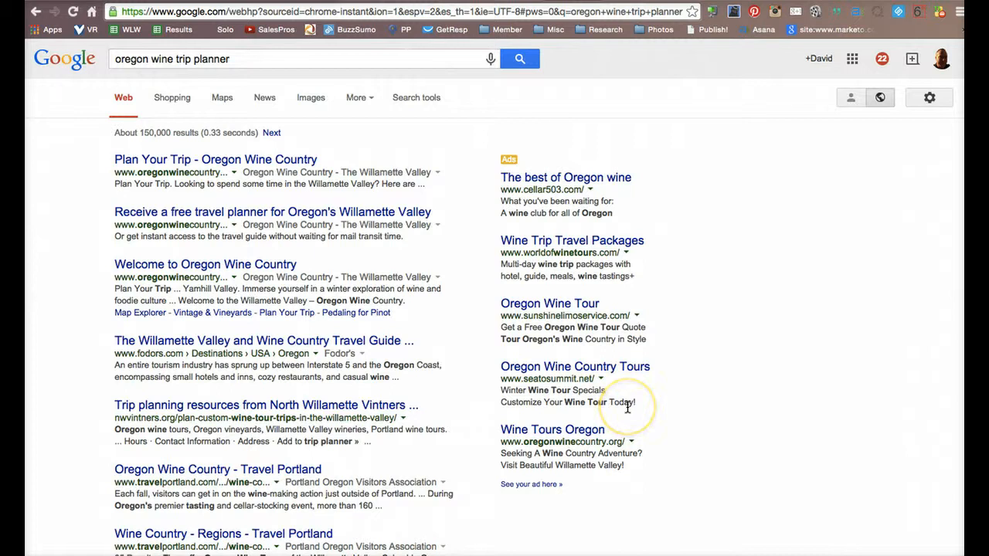
mouse_move(628, 459)
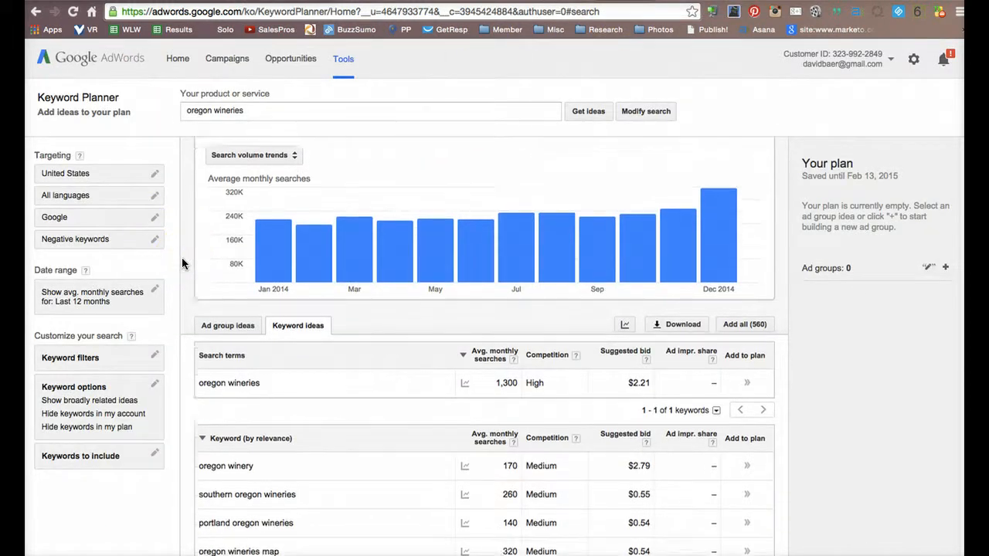
Step: Scroll the 'oregon wineries' keyword ideas to compare monthly searches, competition and suggested bids
scroll("down", 3)
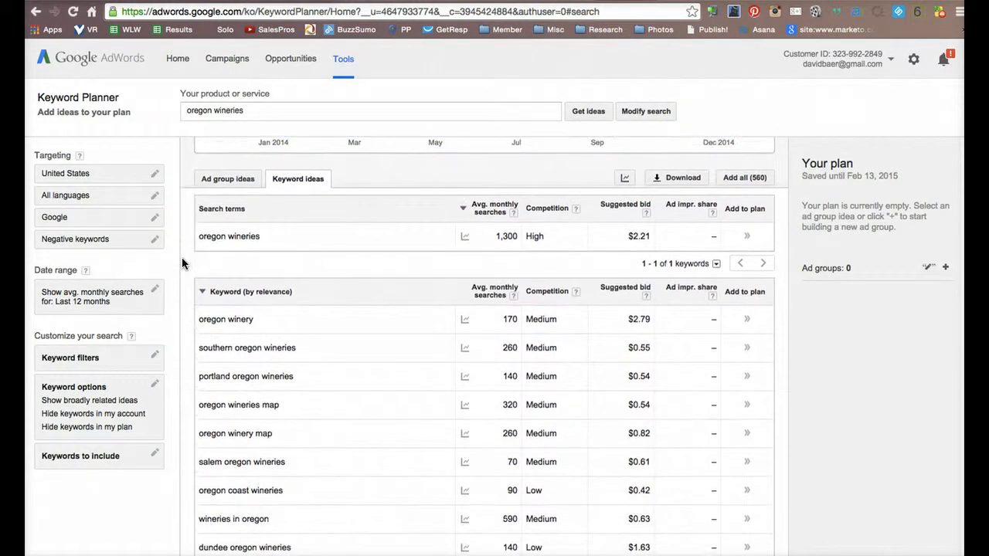
mouse_move(494, 404)
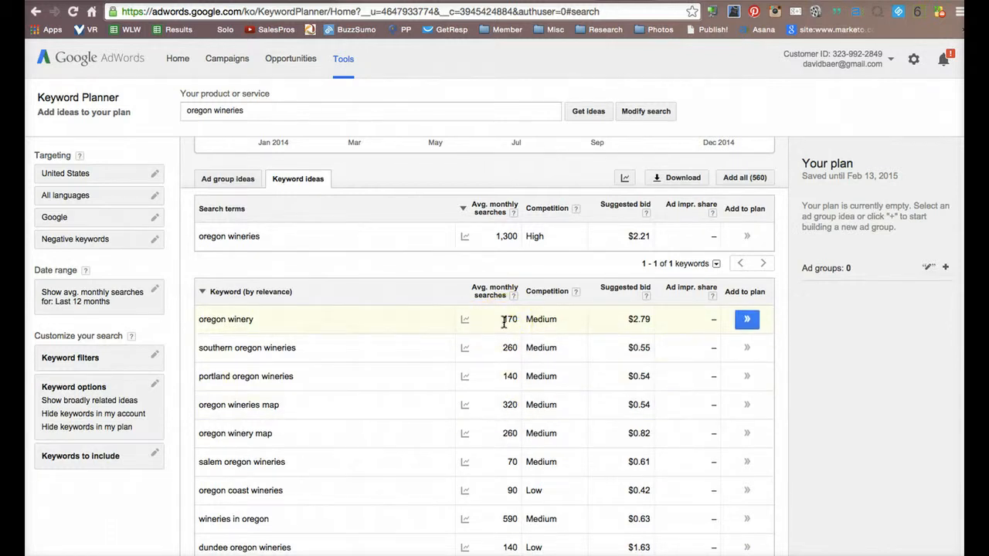
scroll("down", 3)
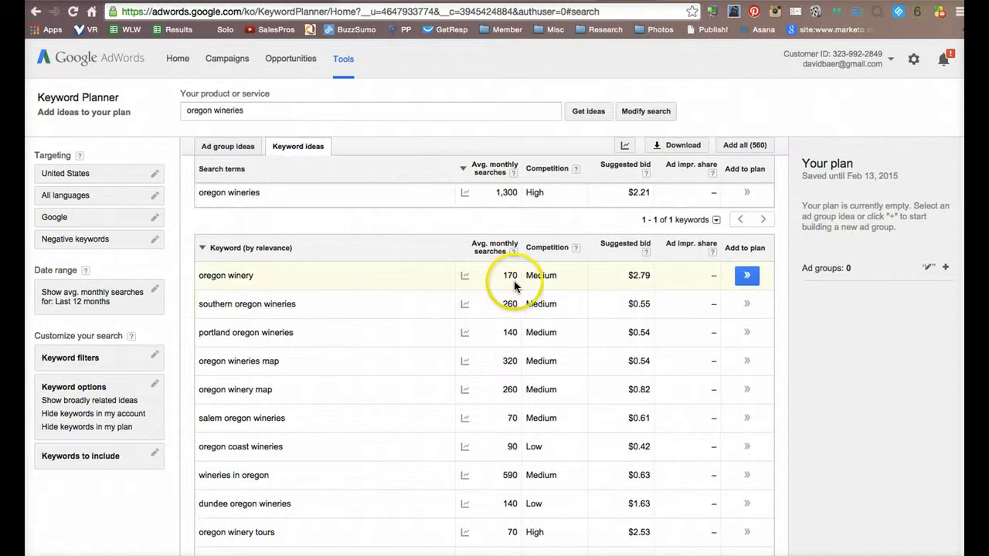
mouse_move(561, 286)
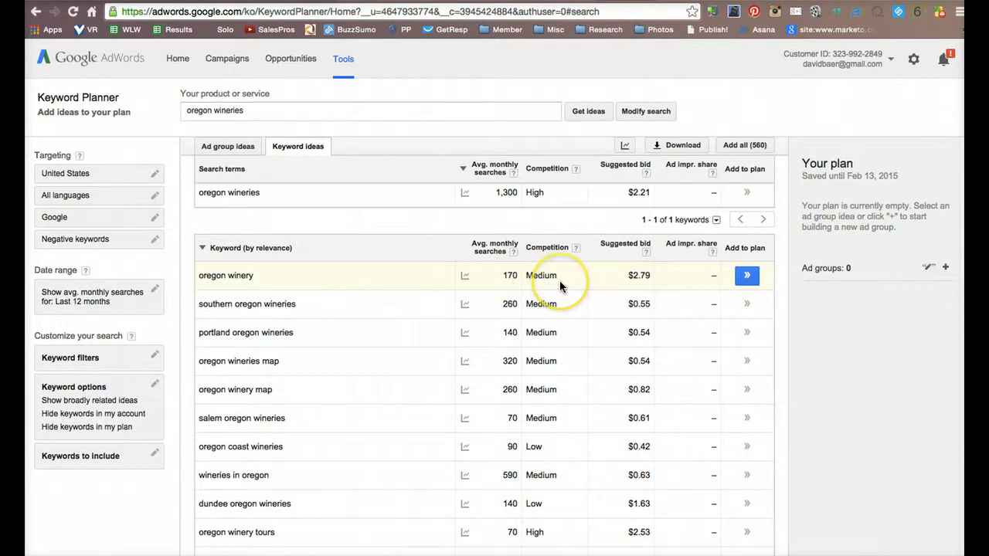
mouse_move(508, 307)
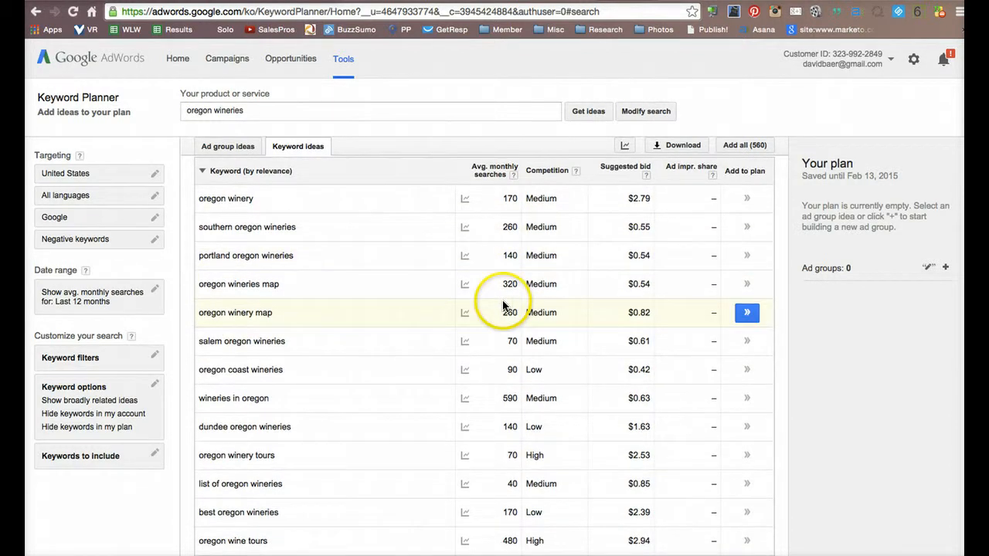
mouse_move(522, 287)
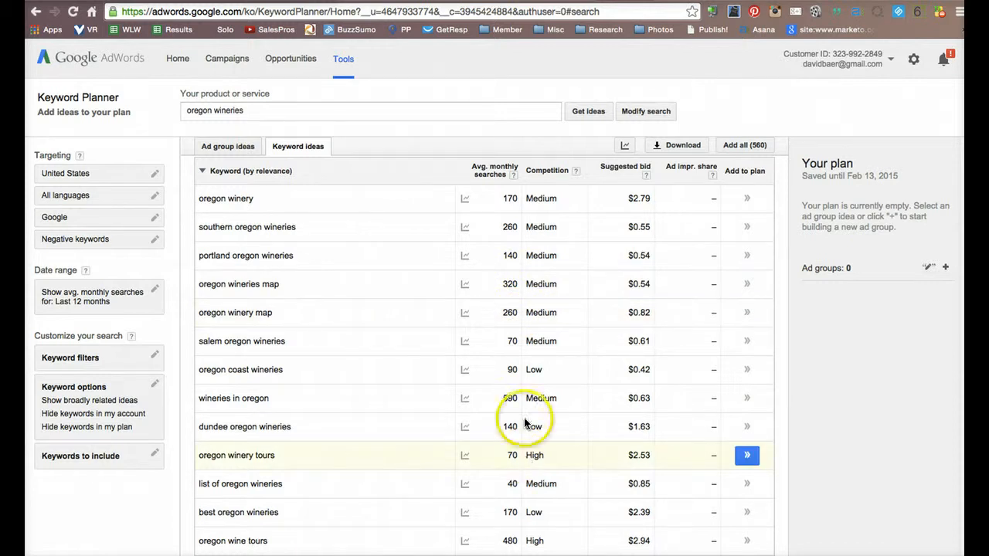
mouse_move(523, 369)
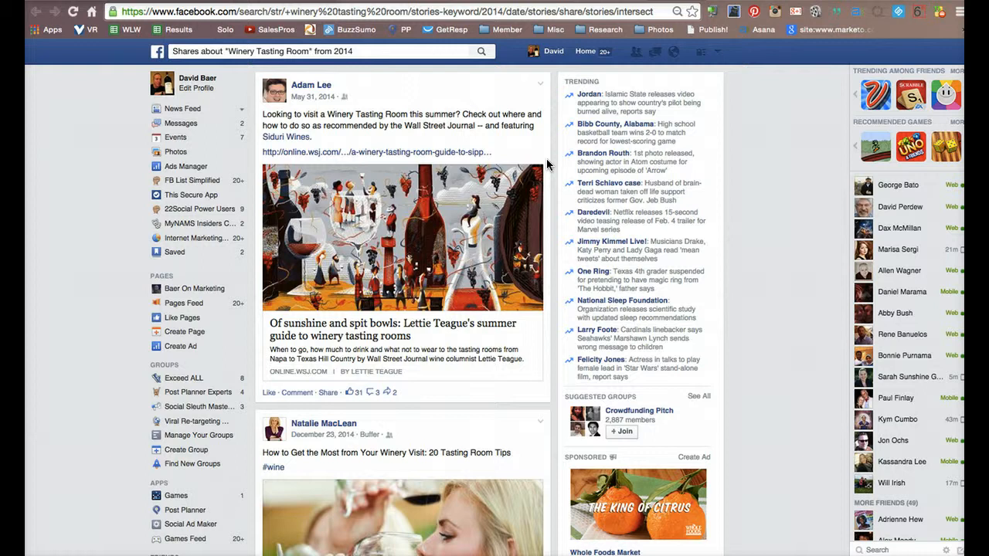
mouse_move(276, 97)
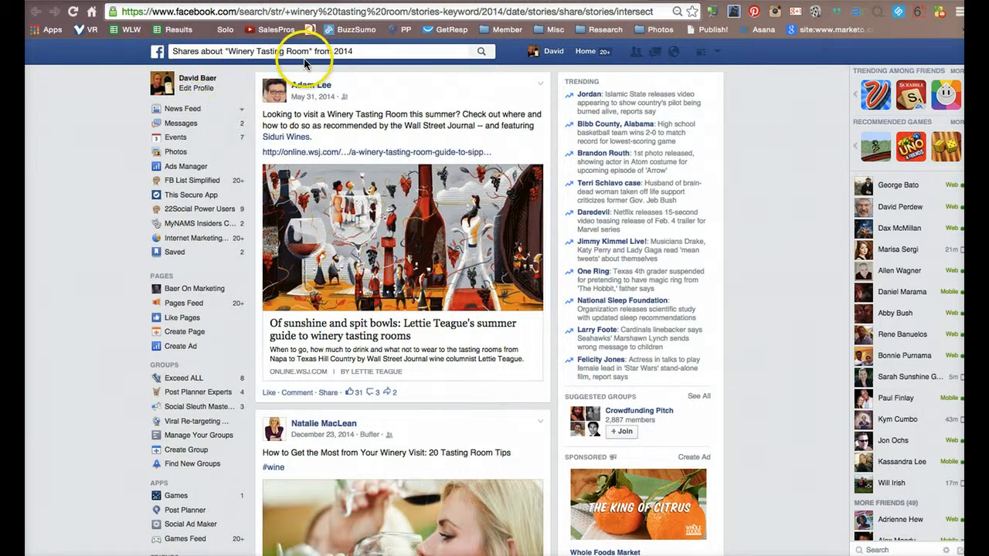
mouse_move(268, 194)
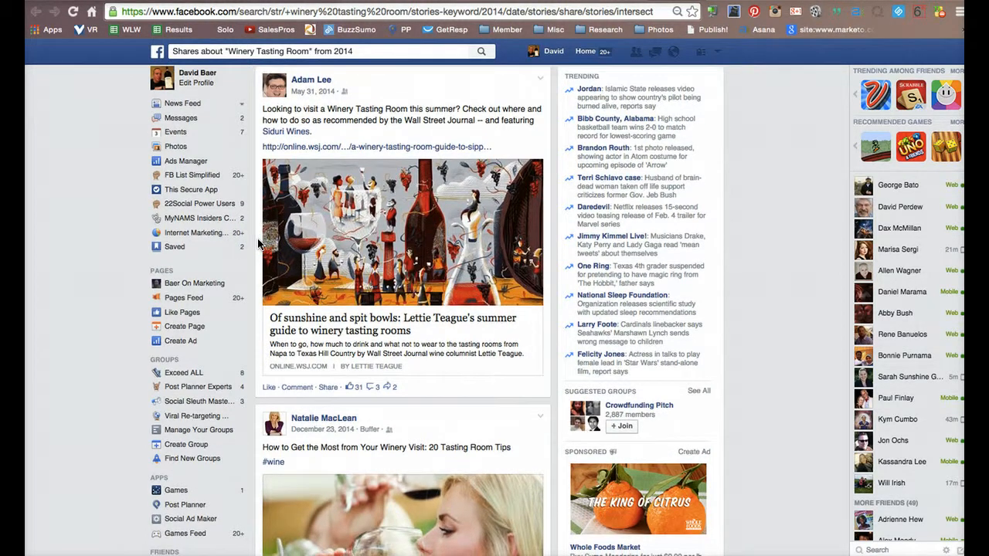
scroll("down", 3)
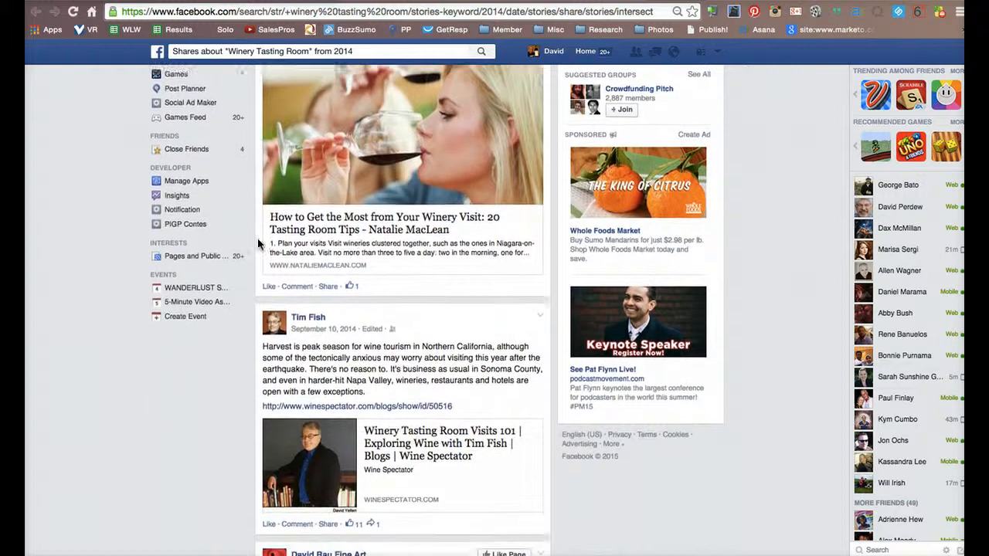
scroll("down", 3)
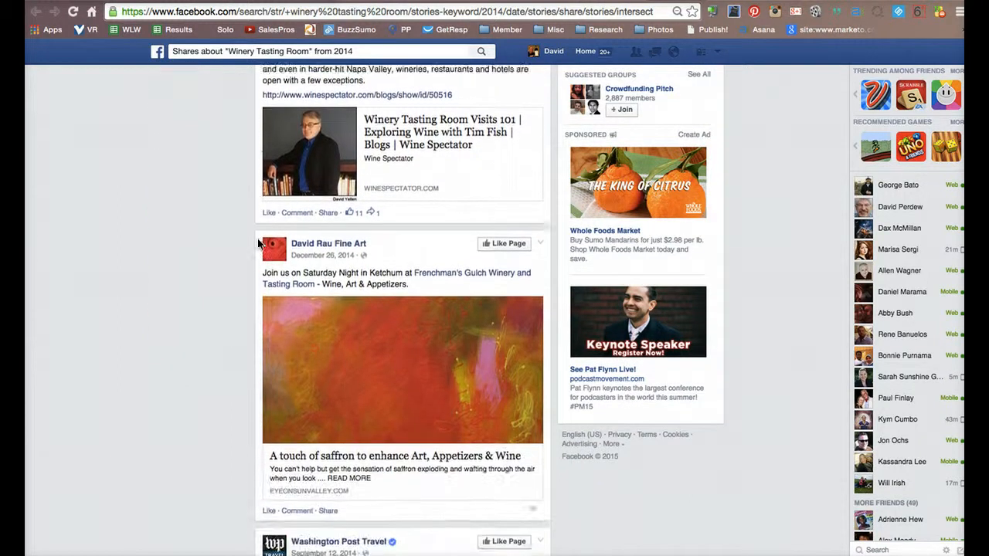
scroll("down", 3)
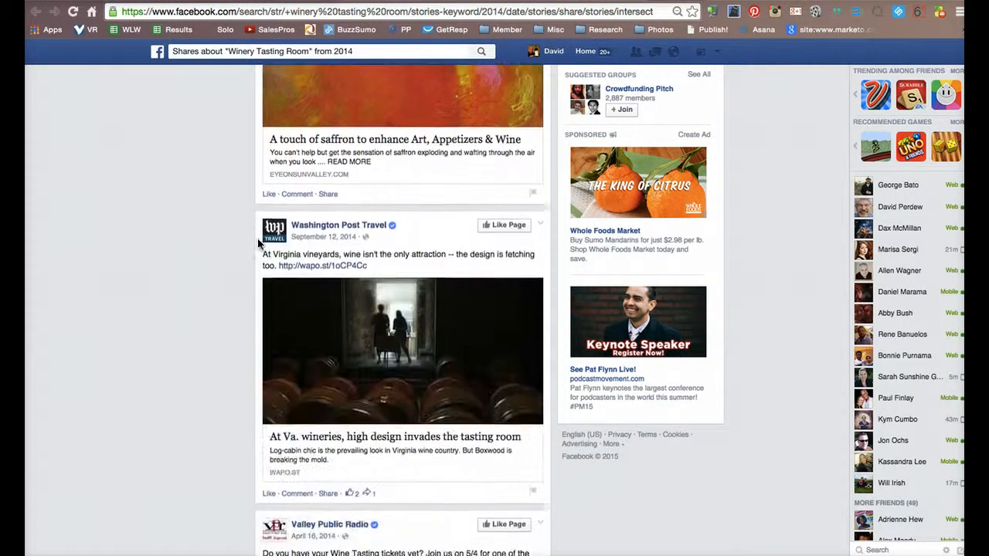
scroll("down", 3)
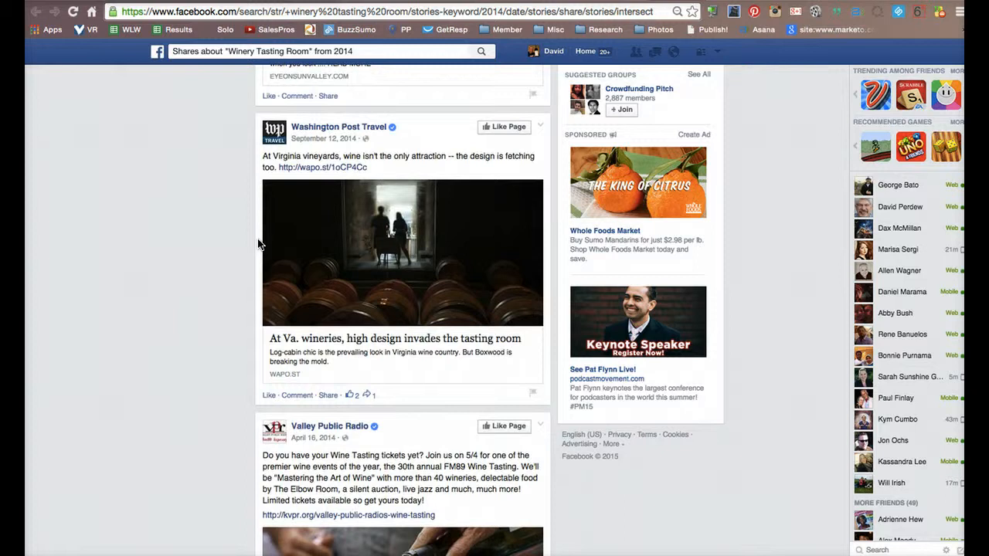
scroll("down", 3)
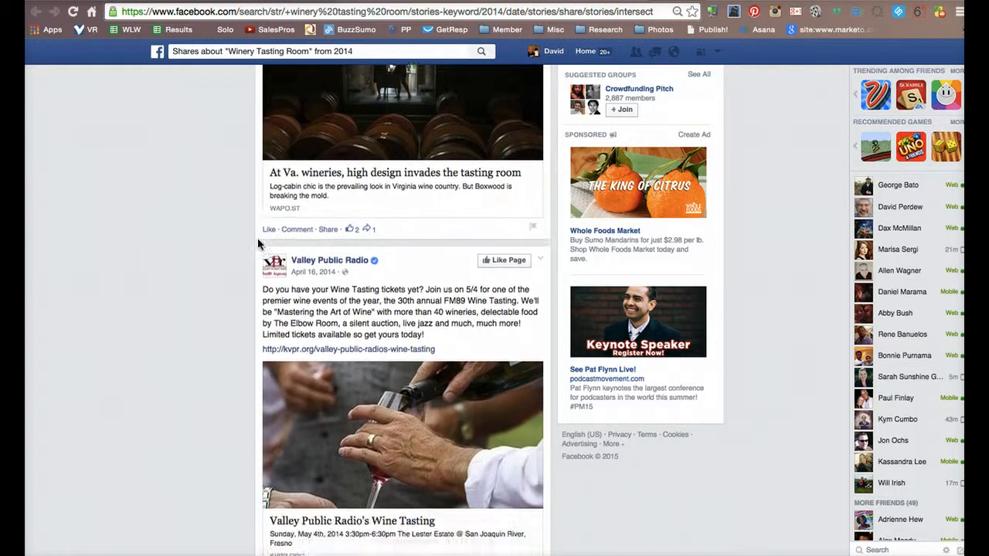
scroll("down", 3)
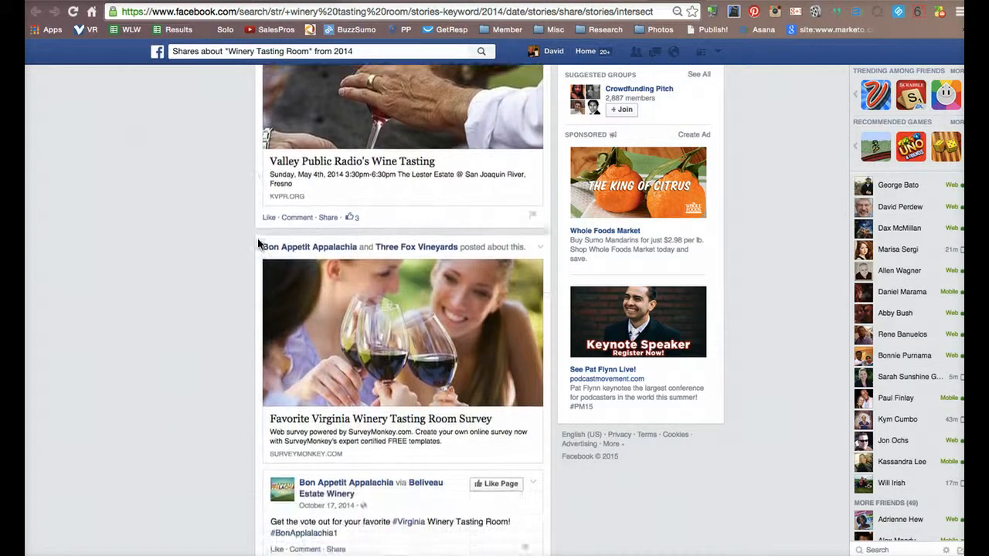
scroll("down", 3)
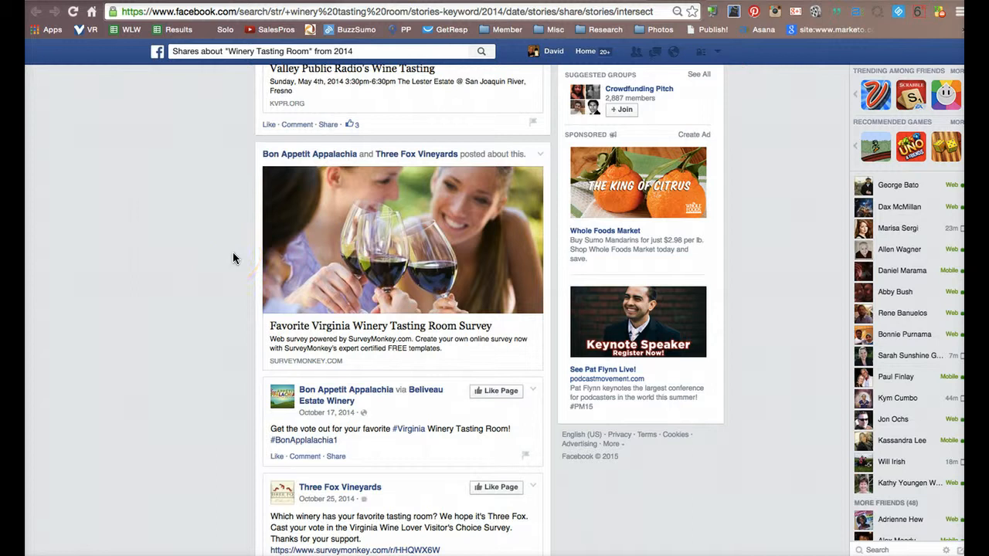
scroll("down", 3)
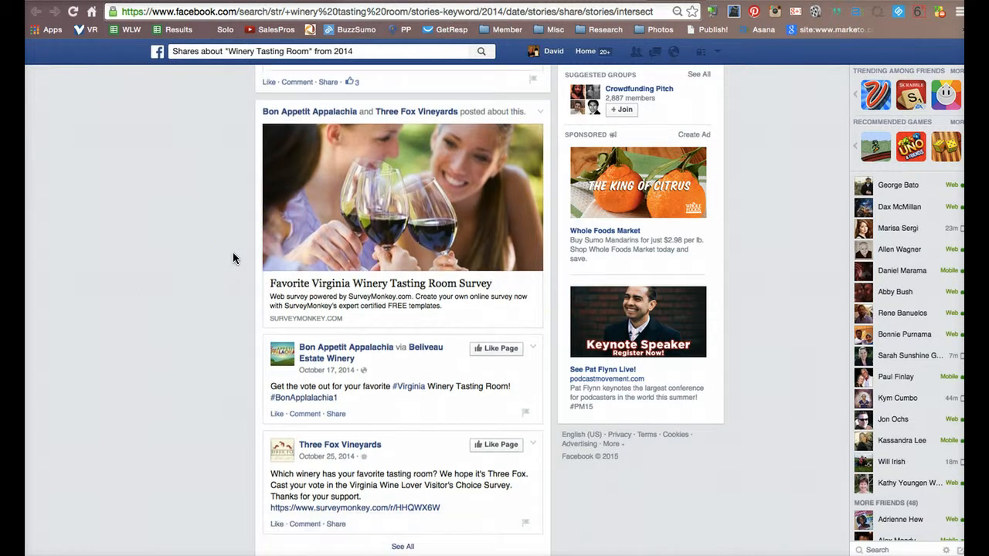
scroll("down", 3)
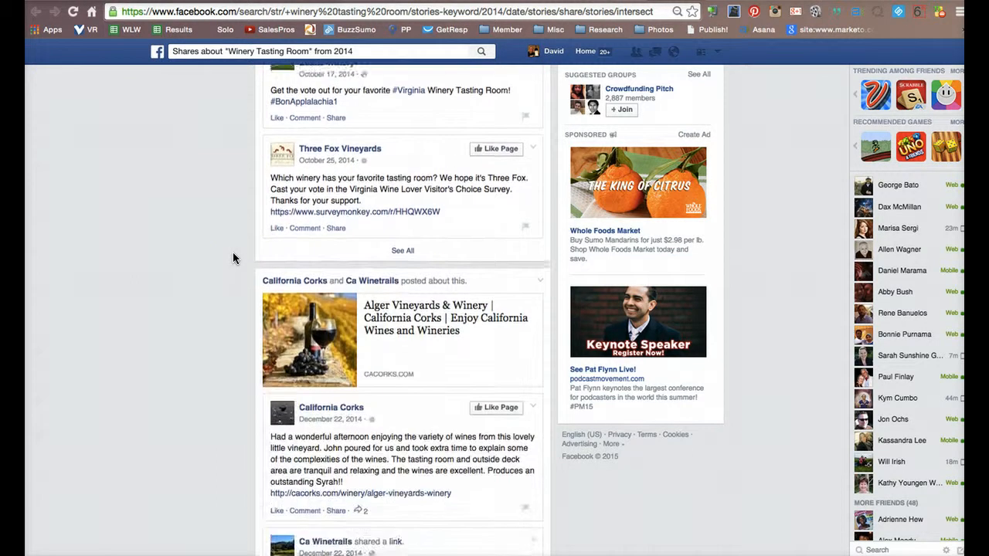
scroll("down", 3)
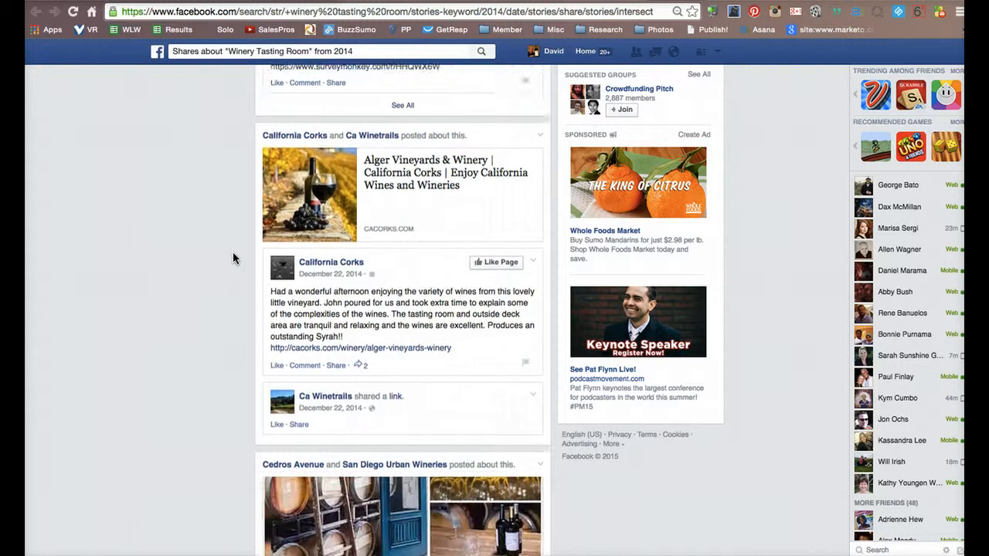
scroll("down", 3)
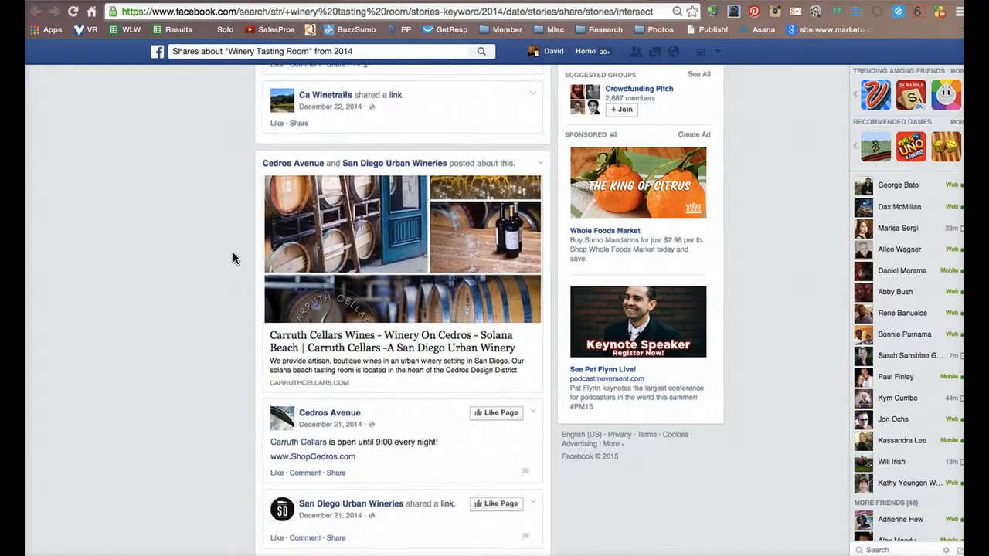
mouse_move(324, 220)
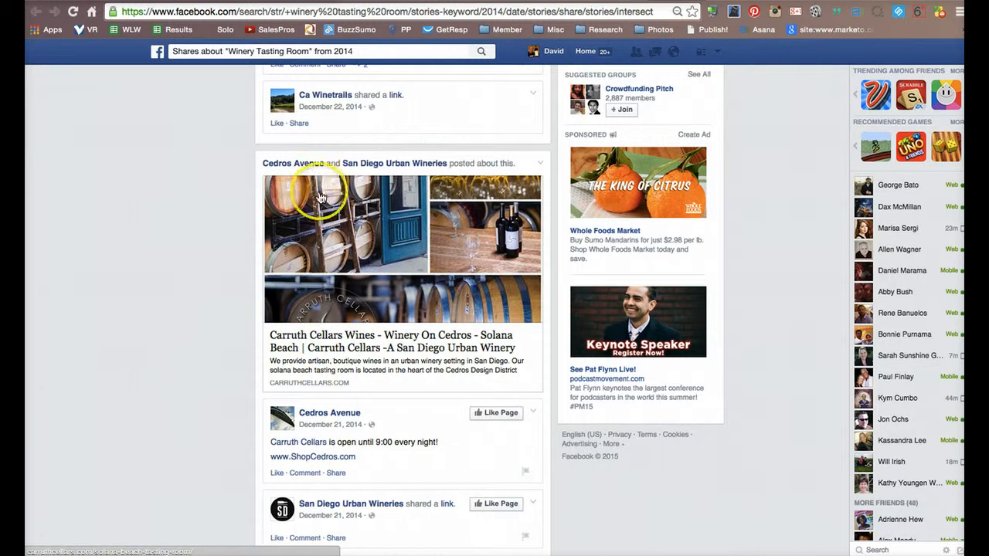
mouse_move(191, 225)
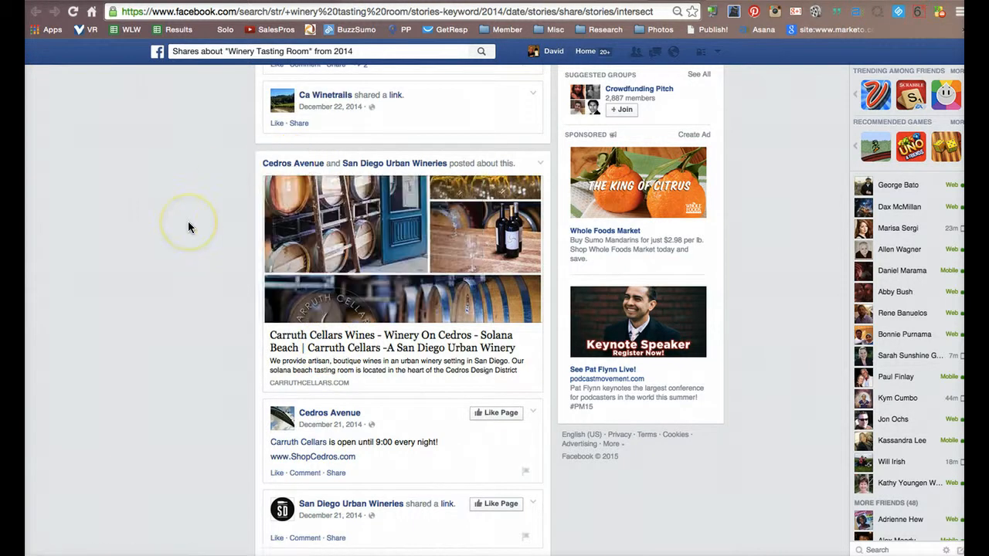
mouse_move(191, 224)
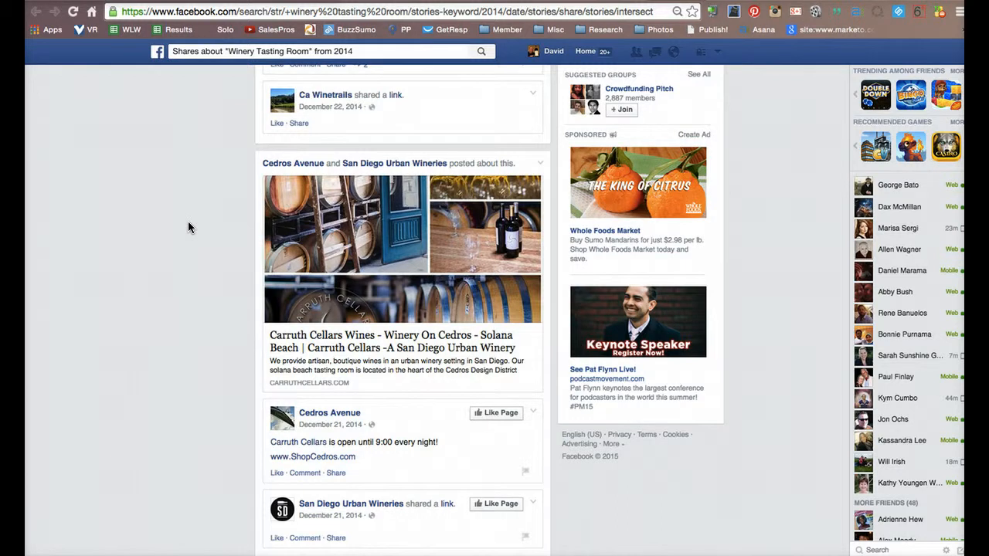
scroll("down", 3)
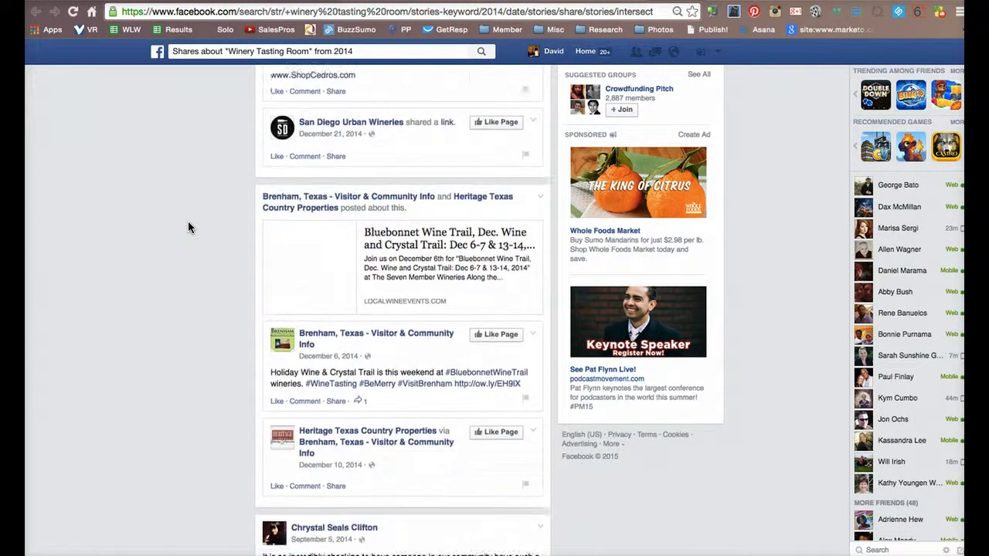
scroll("down", 3)
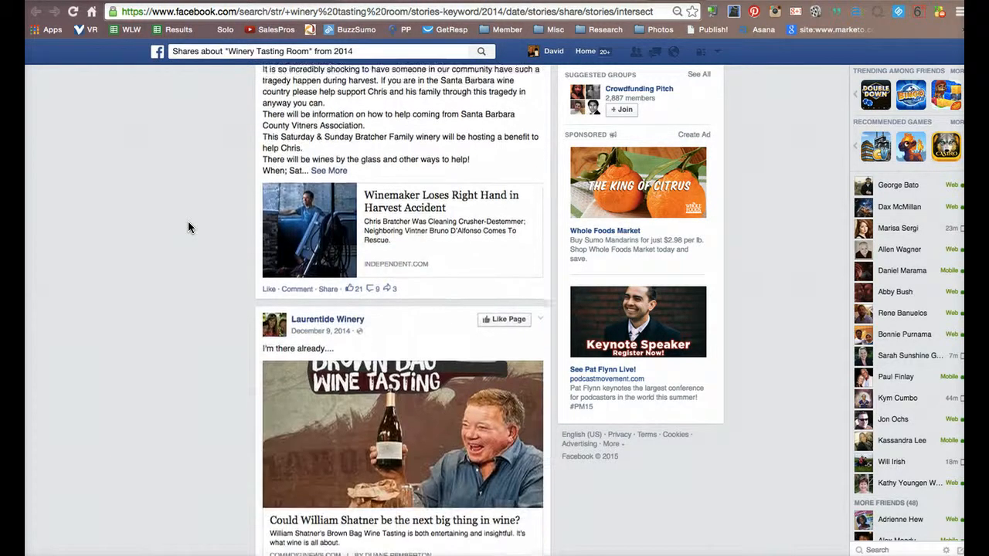
scroll("down", 3)
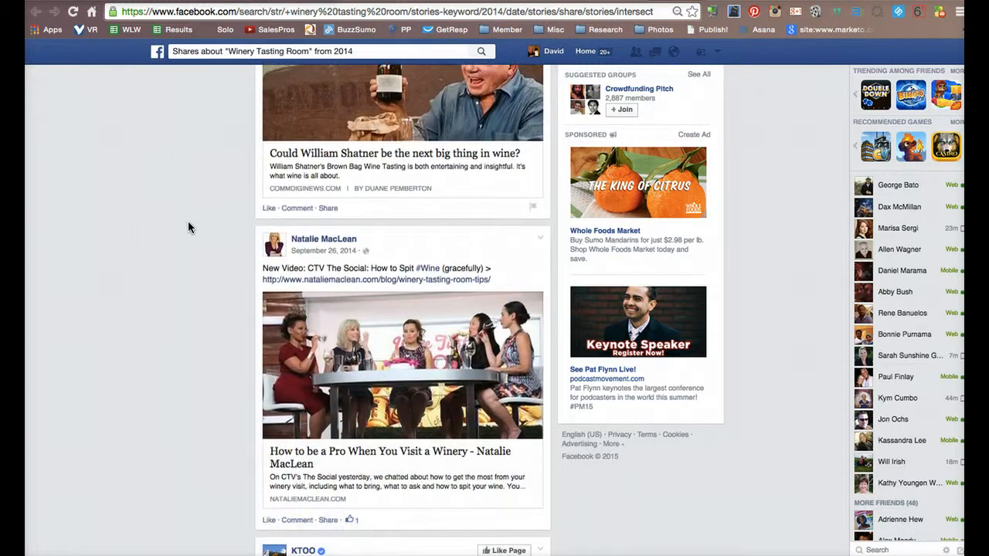
scroll("down", 3)
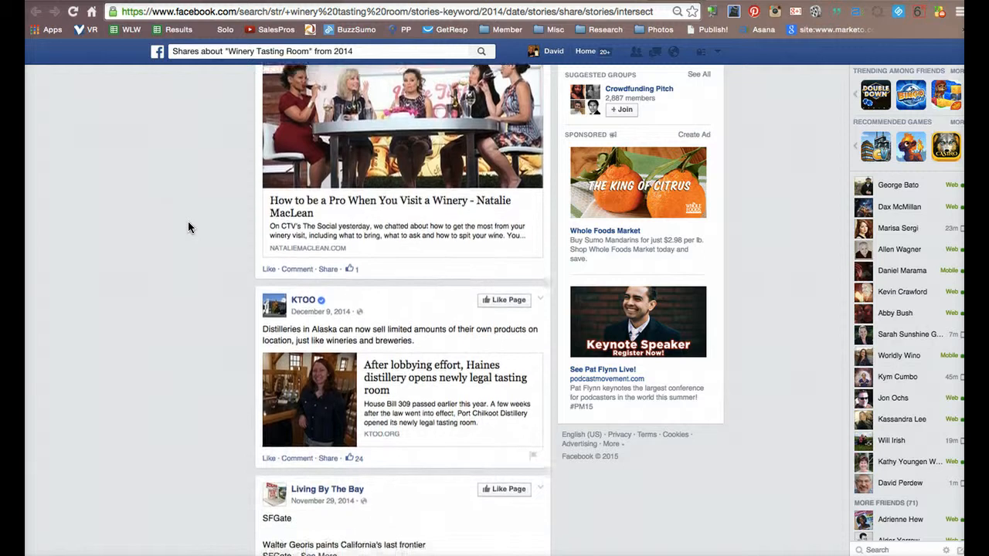
scroll("down", 3)
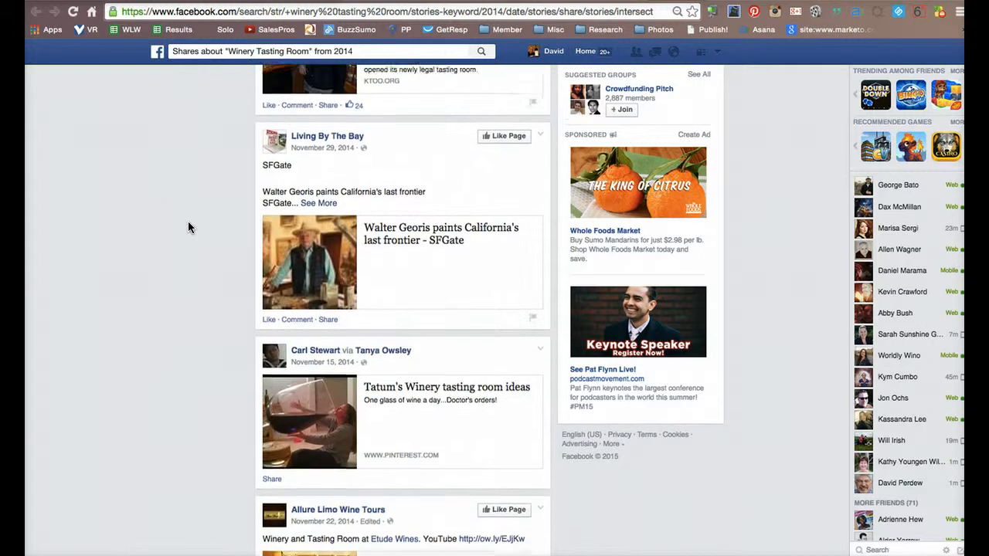
scroll("down", 3)
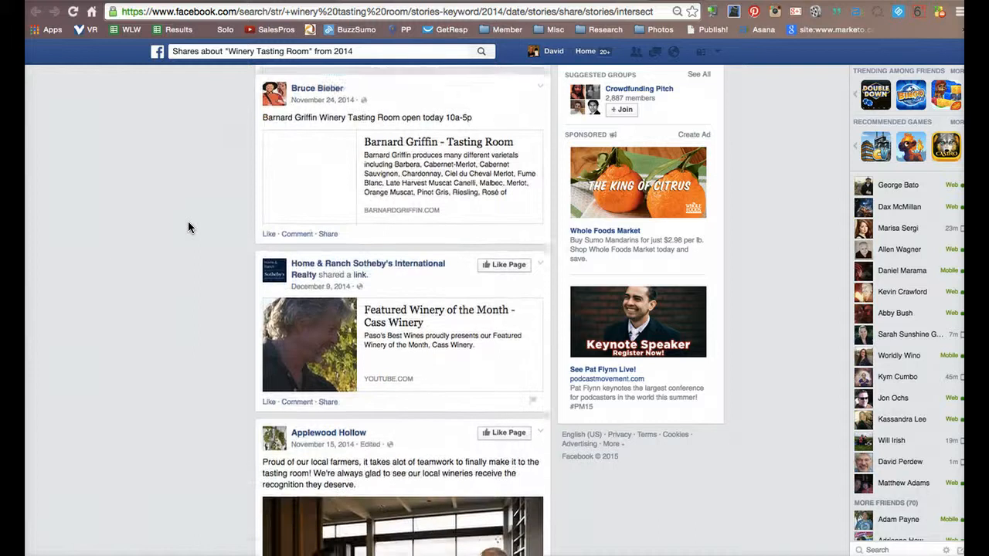
scroll("down", 3)
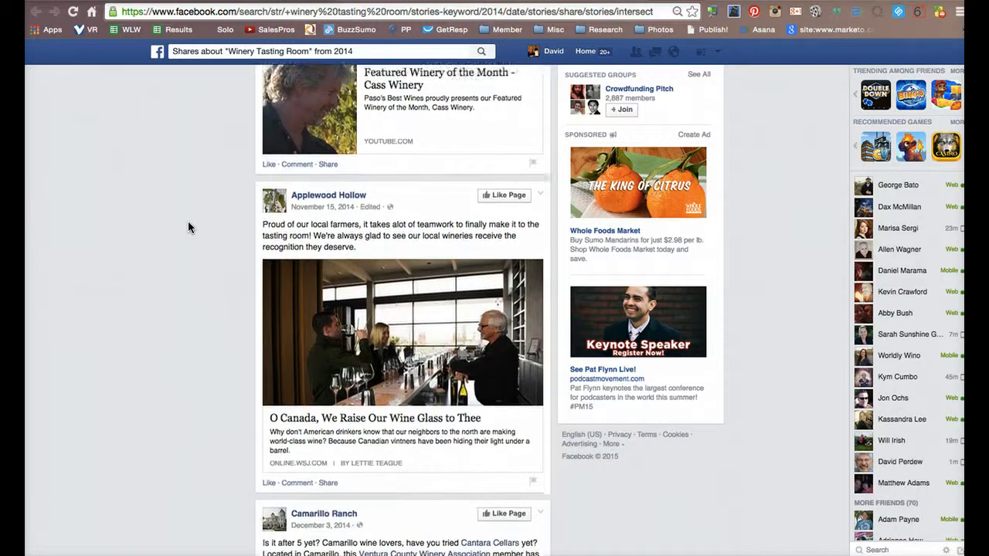
scroll("down", 3)
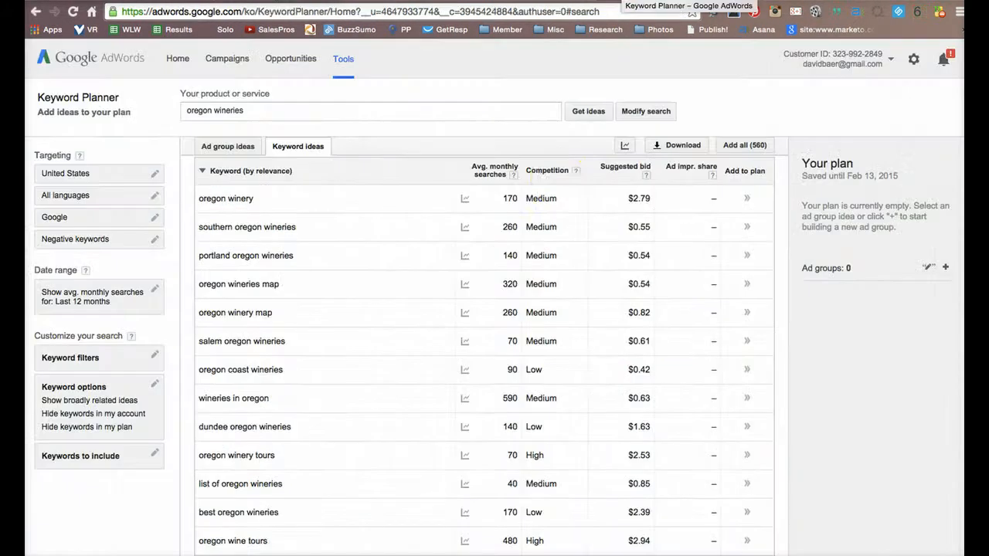
mouse_move(618, 199)
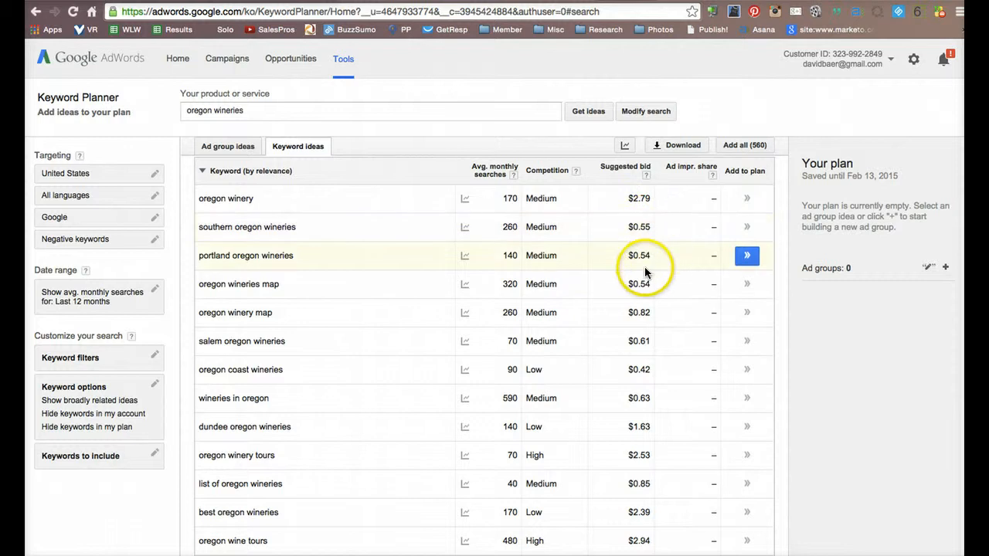
mouse_move(647, 325)
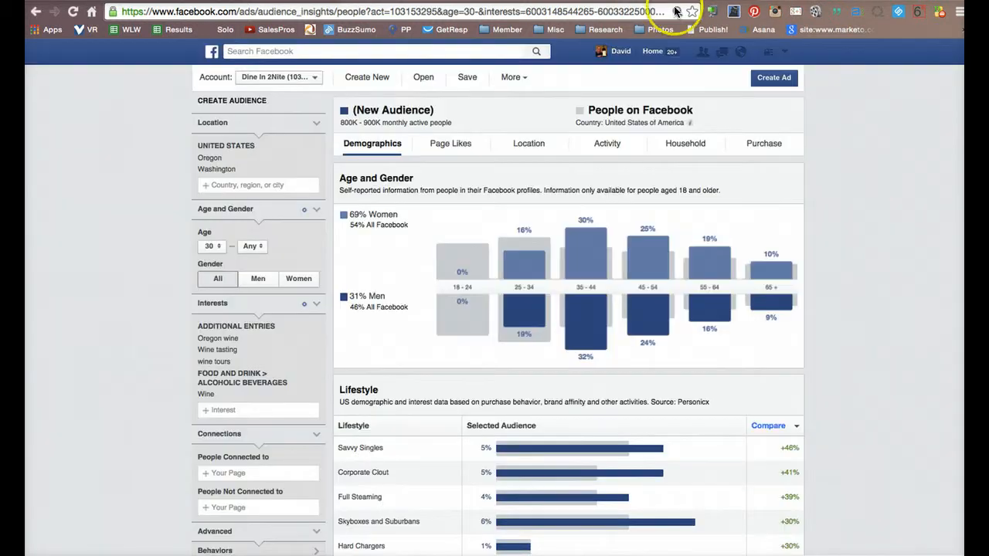
mouse_move(148, 229)
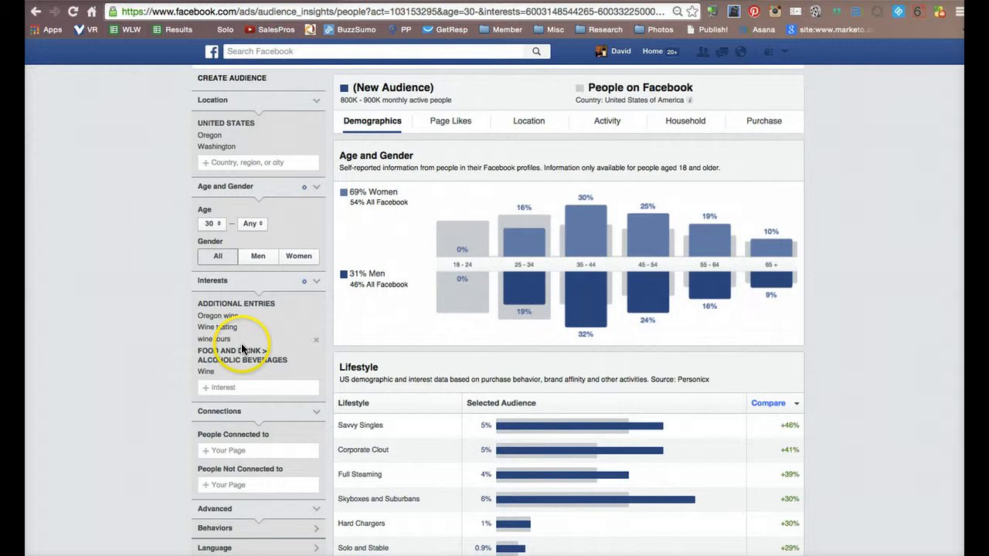
Step: Expand Behaviors in the Create Audience panel and focus the Behavior field without adding any
scroll("down", 3)
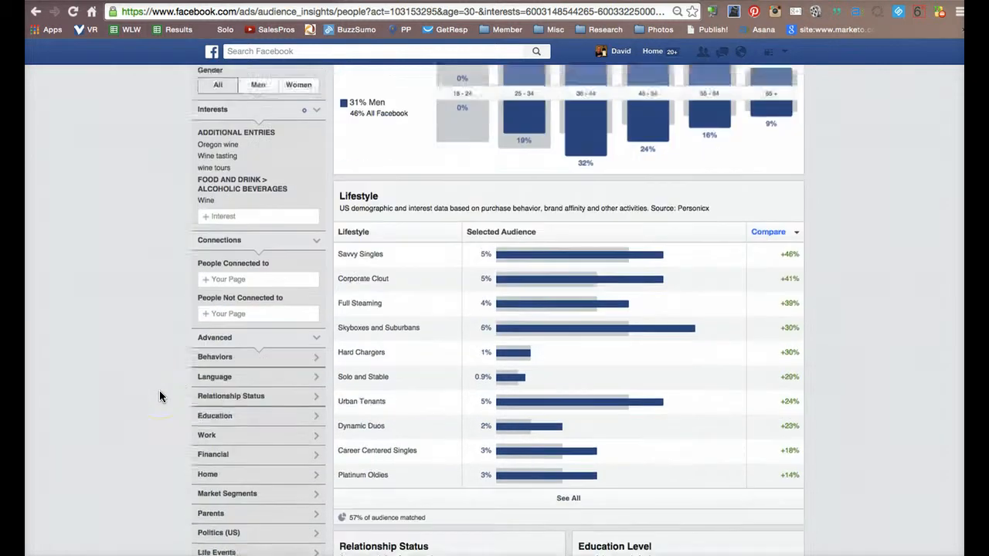
scroll("down", 3)
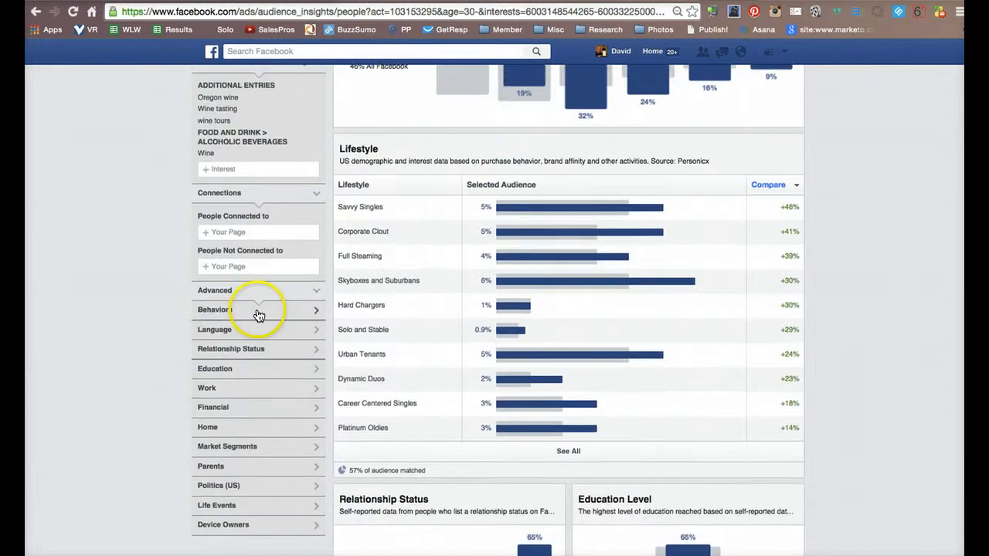
left_click(259, 309)
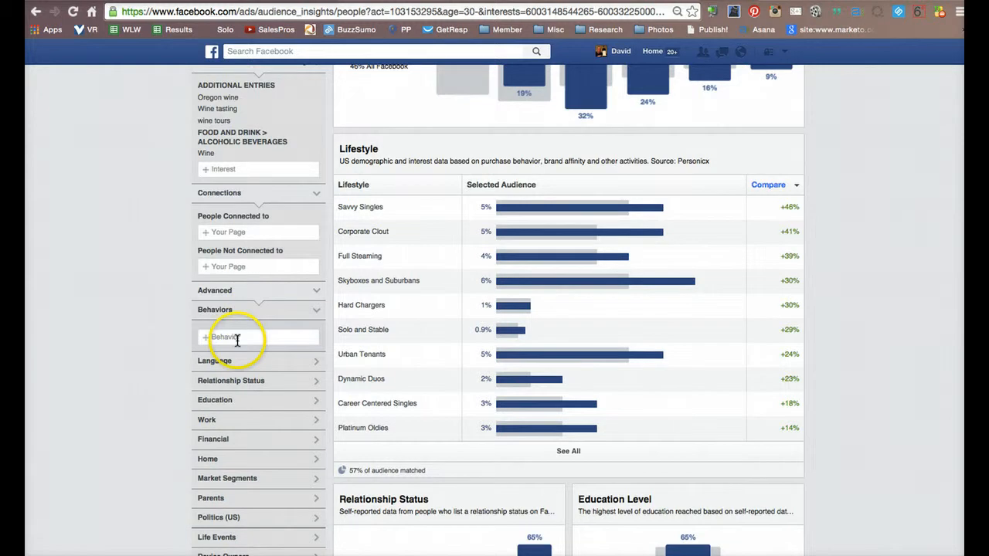
left_click(259, 337)
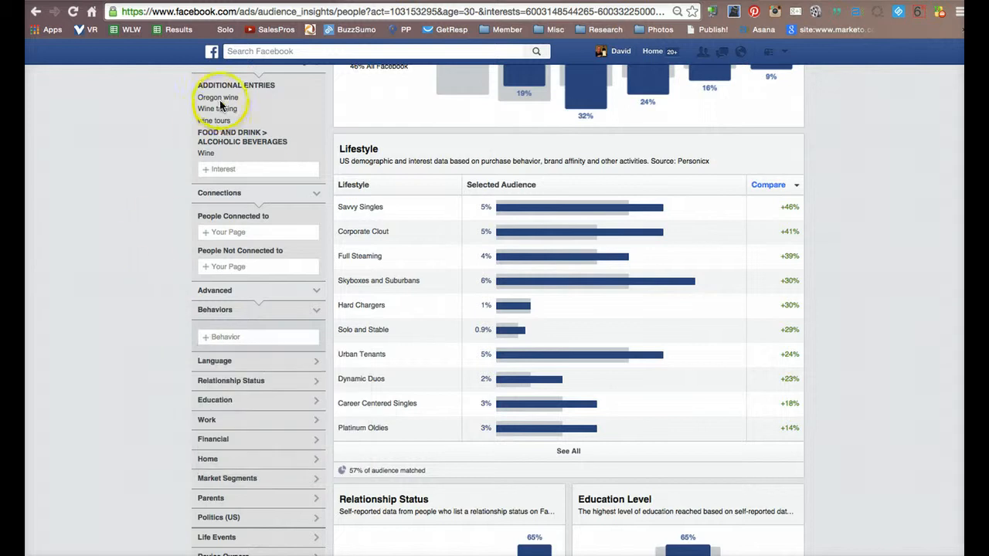
scroll("up", 3)
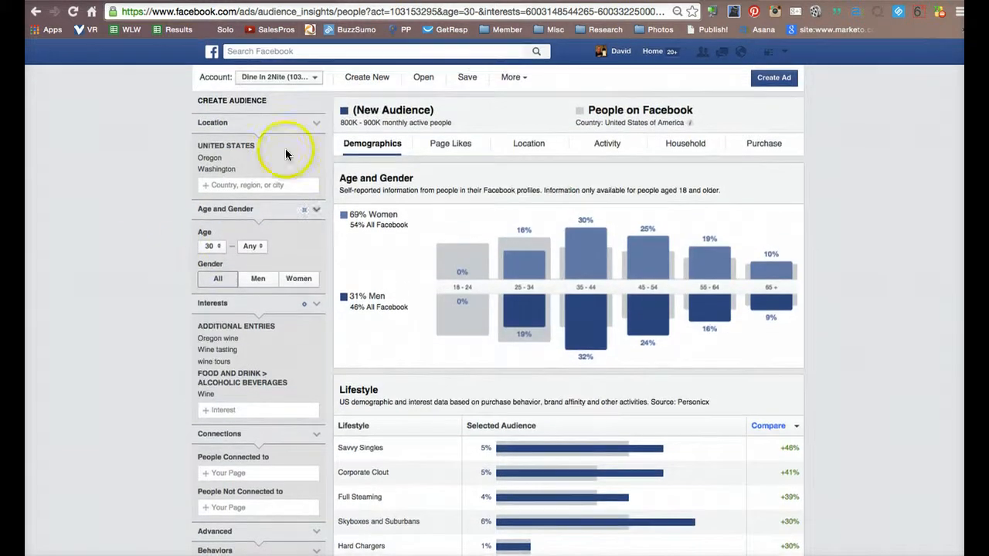
mouse_move(344, 132)
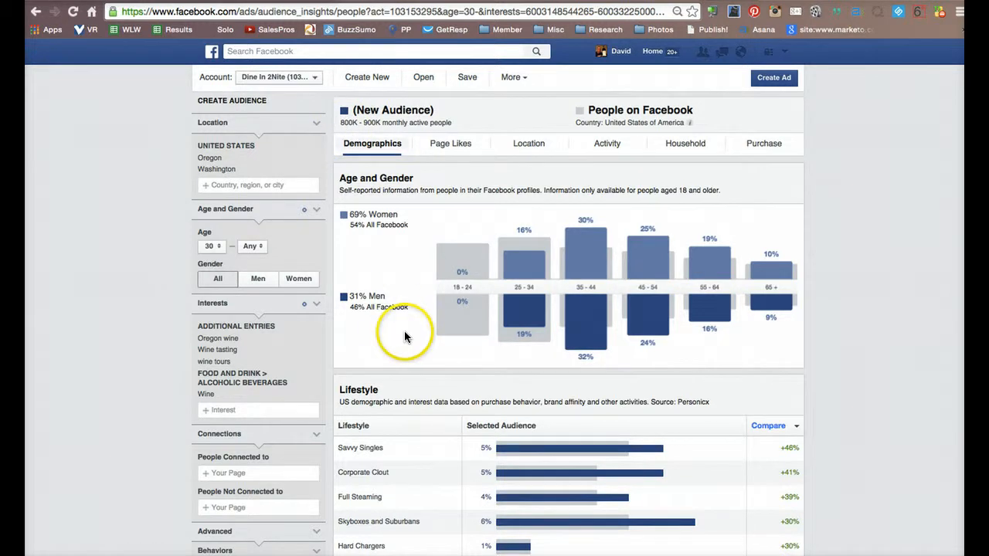
scroll("down", 3)
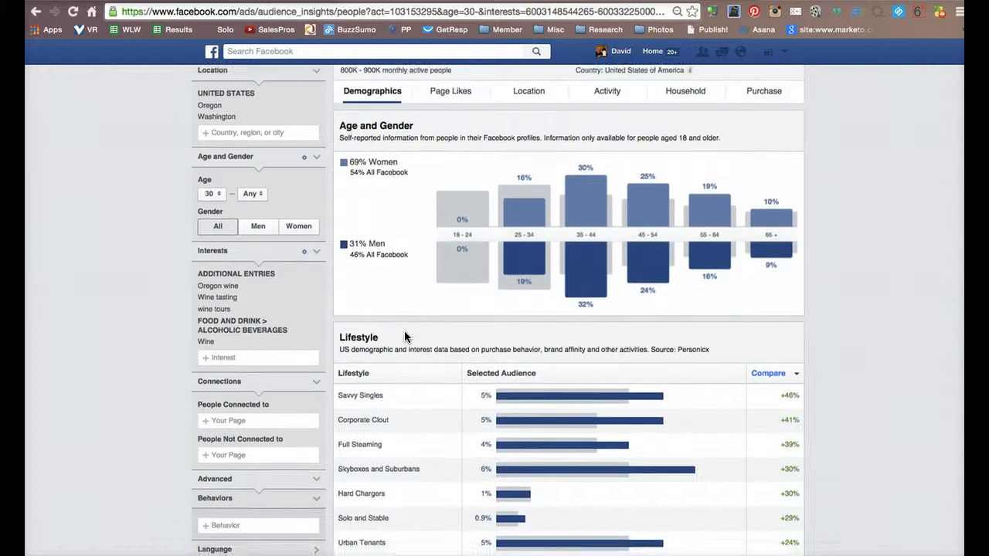
scroll("down", 3)
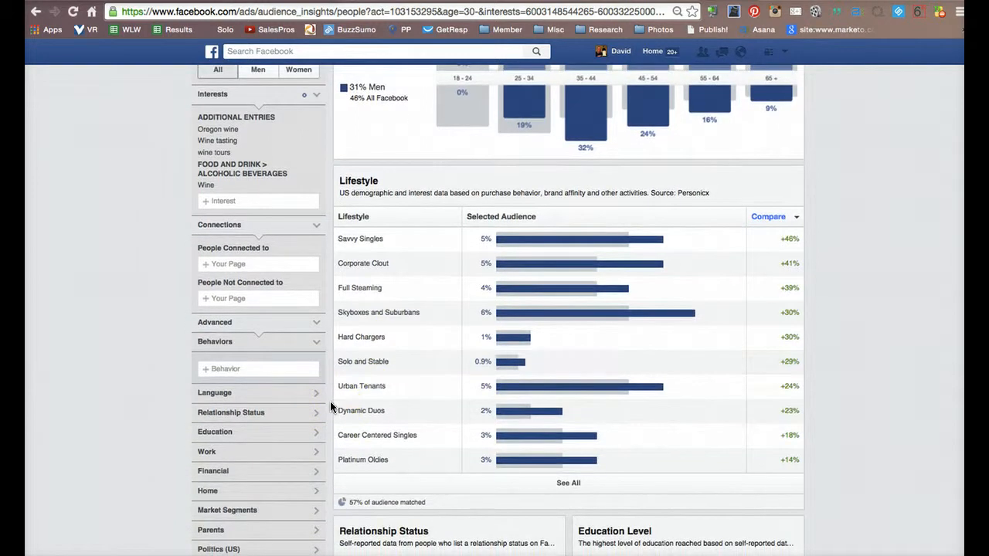
scroll("up", 3)
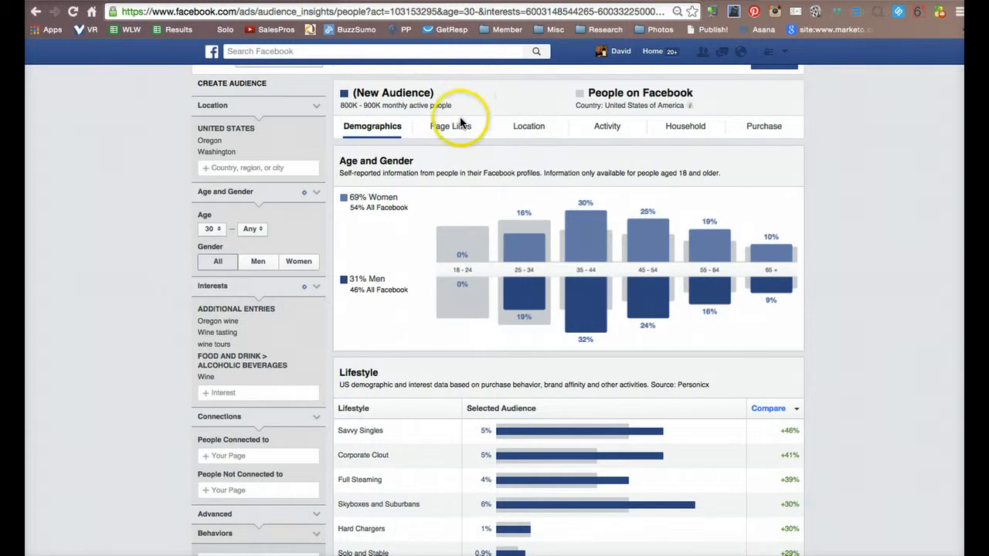
Step: Switch to the Page Likes view, topped by categories like Hotel and Wine/Spirits
left_click(450, 126)
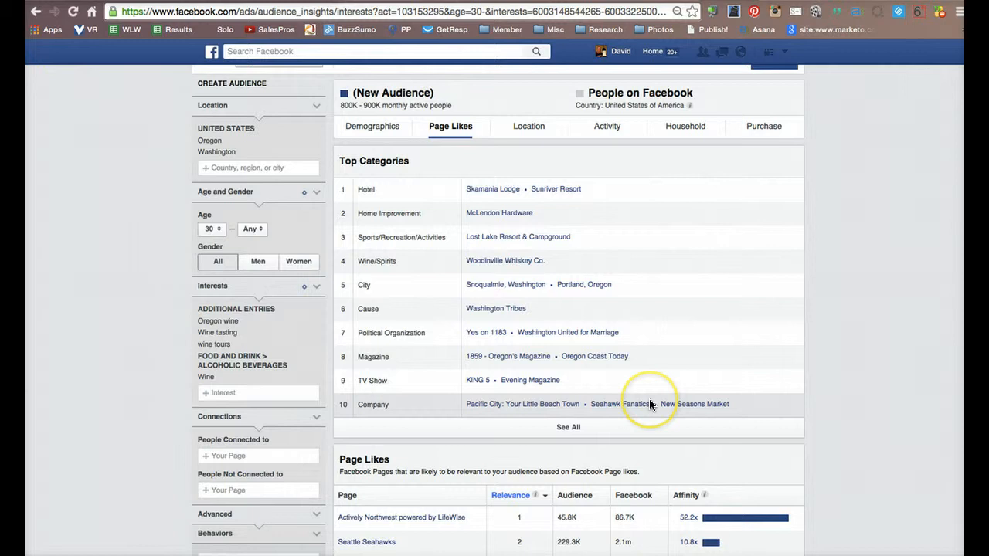
mouse_move(653, 363)
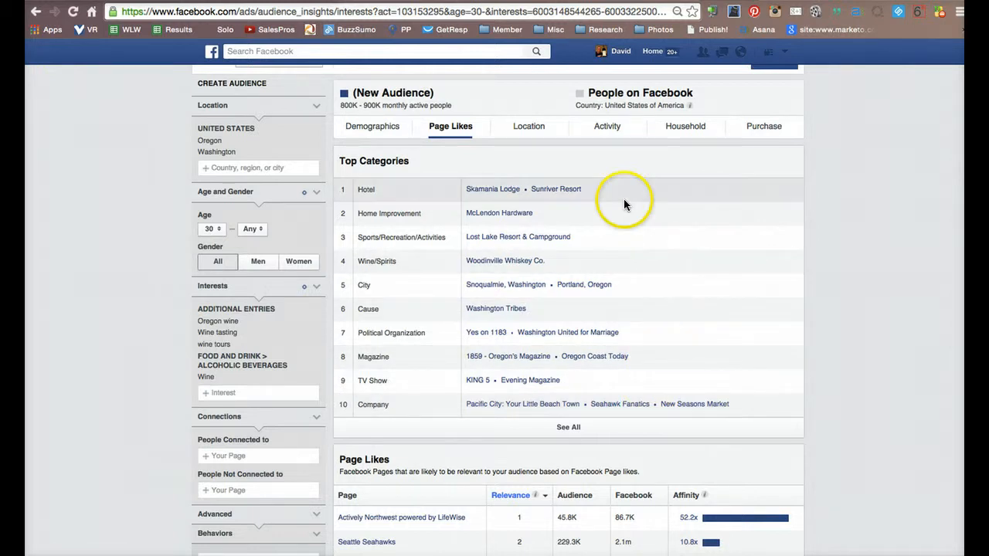
mouse_move(621, 261)
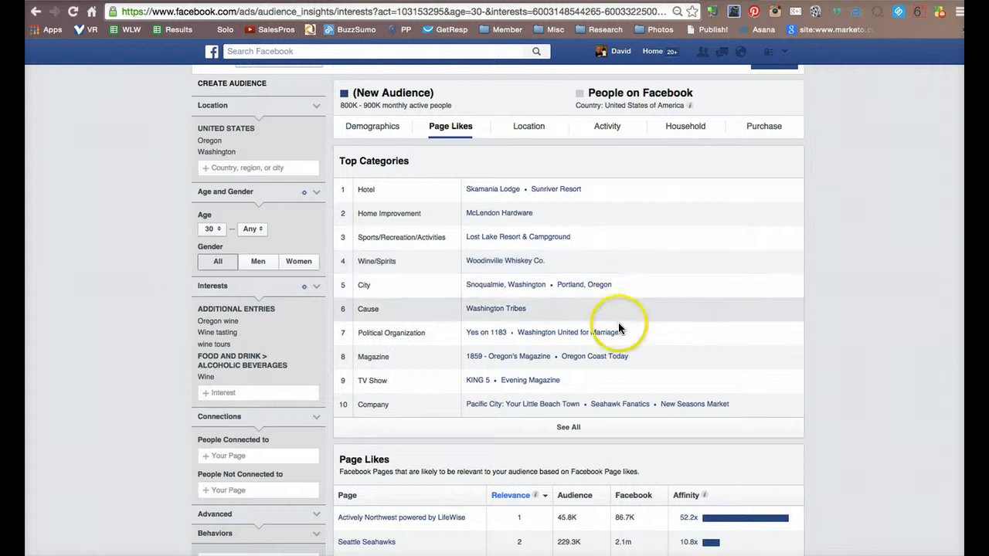
mouse_move(509, 356)
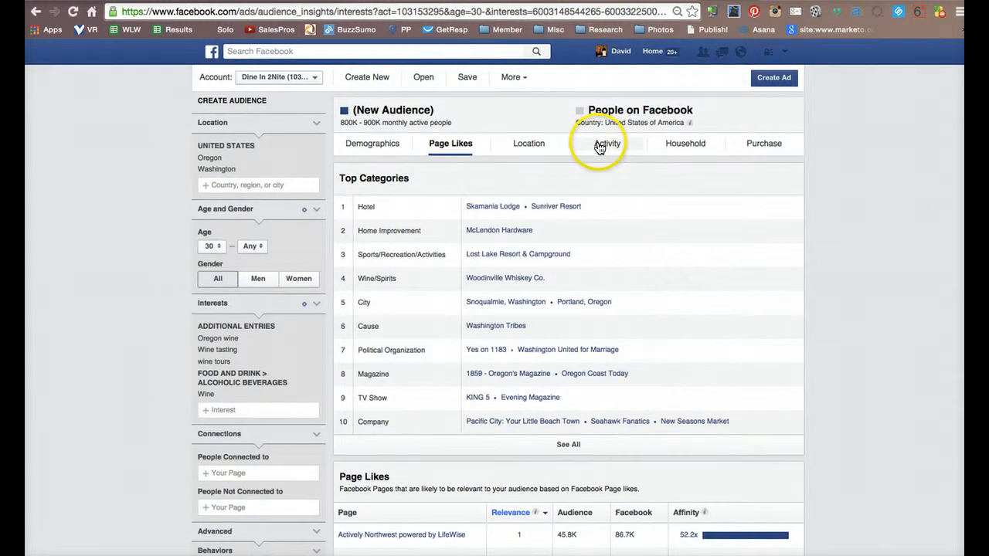
Step: Switch to the Activity view showing activity frequencies and device usage
left_click(607, 143)
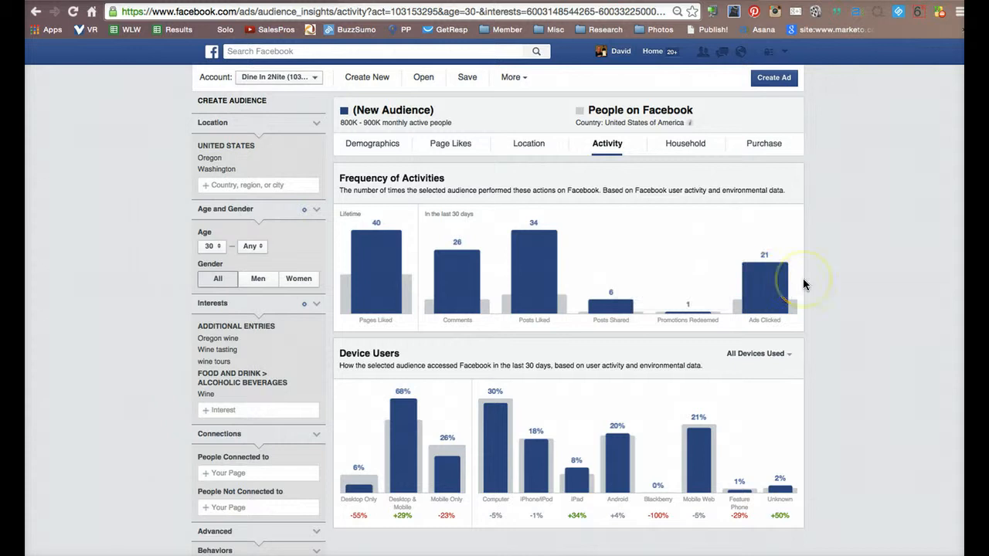
mouse_move(825, 208)
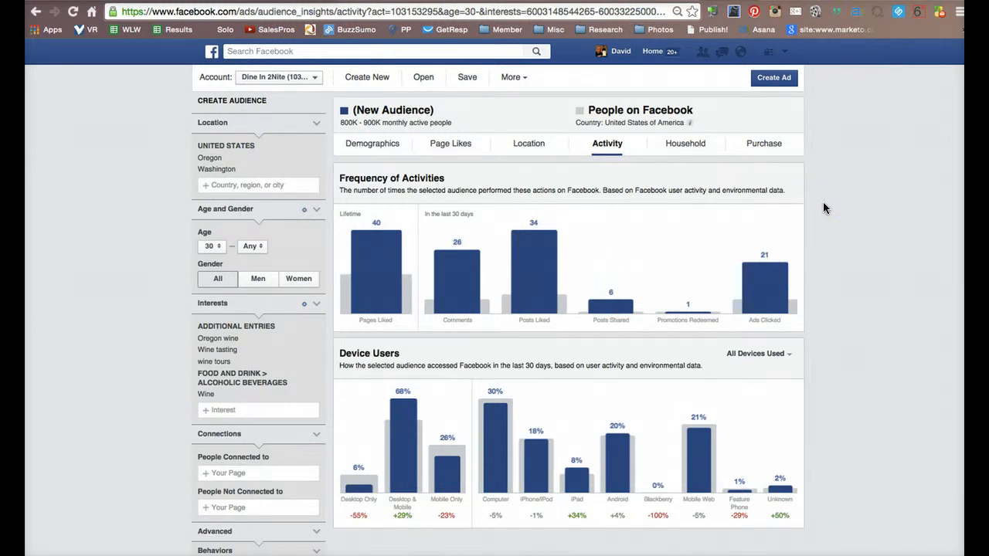
mouse_move(764, 278)
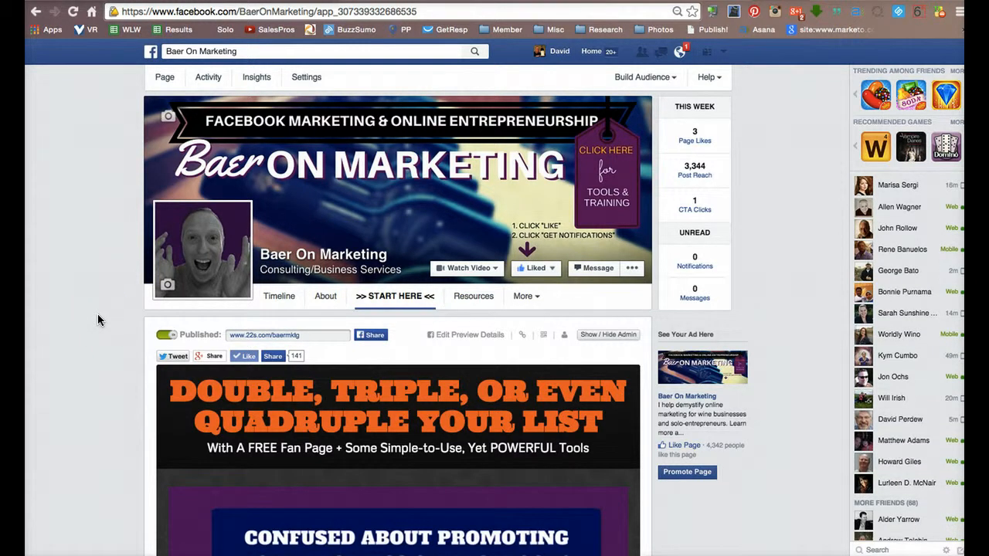
Step: Scroll down the Baer On Marketing page and pause the embedded YouTube video
scroll("down", 3)
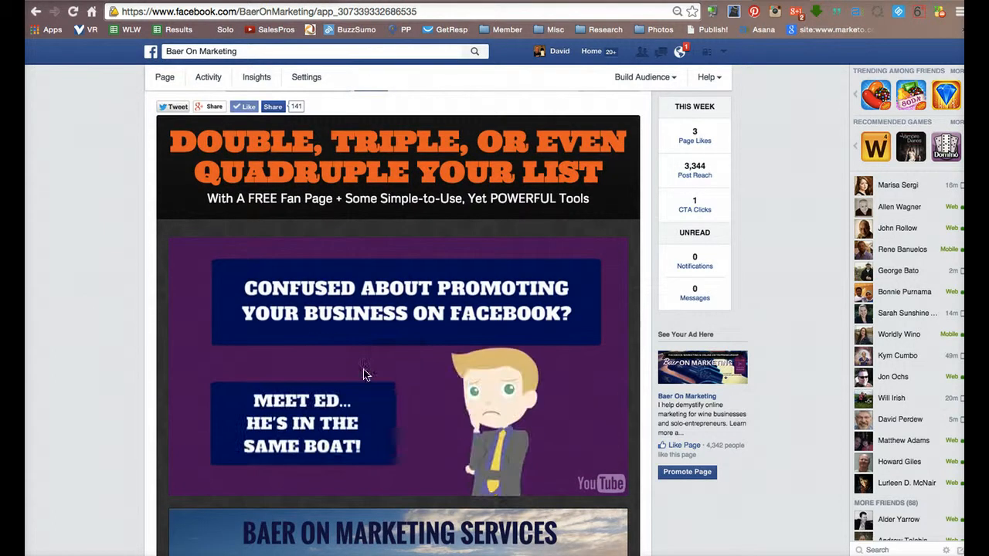
left_click(364, 366)
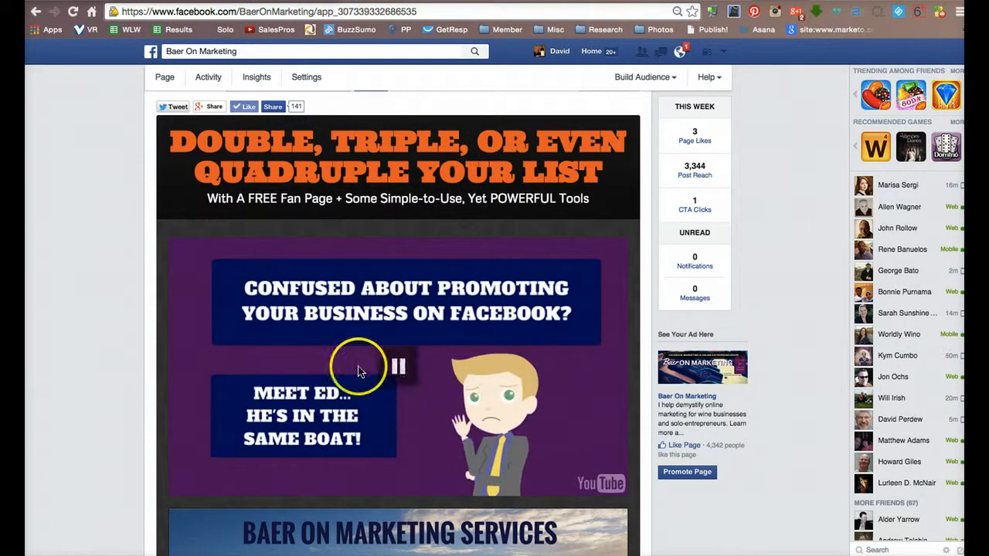
scroll("down", 3)
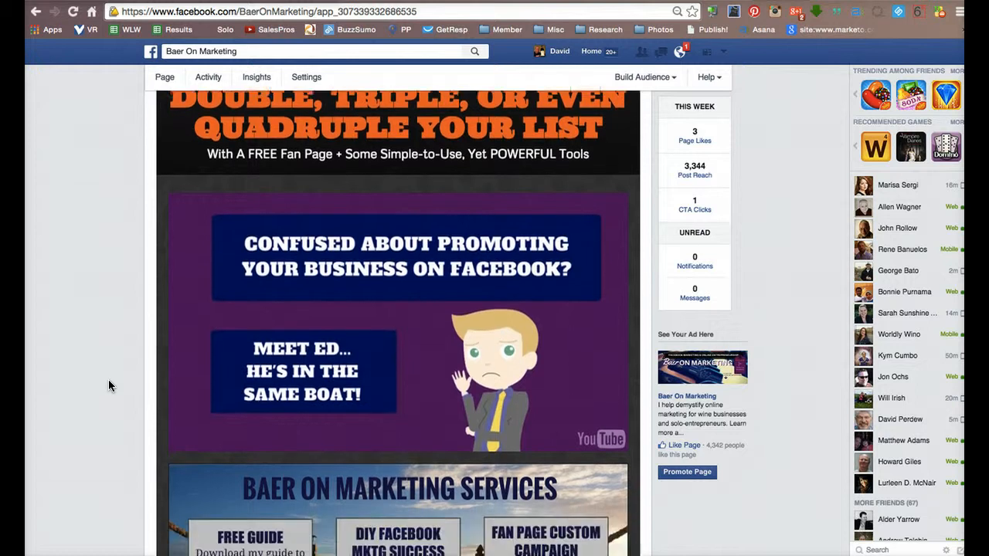
scroll("down", 3)
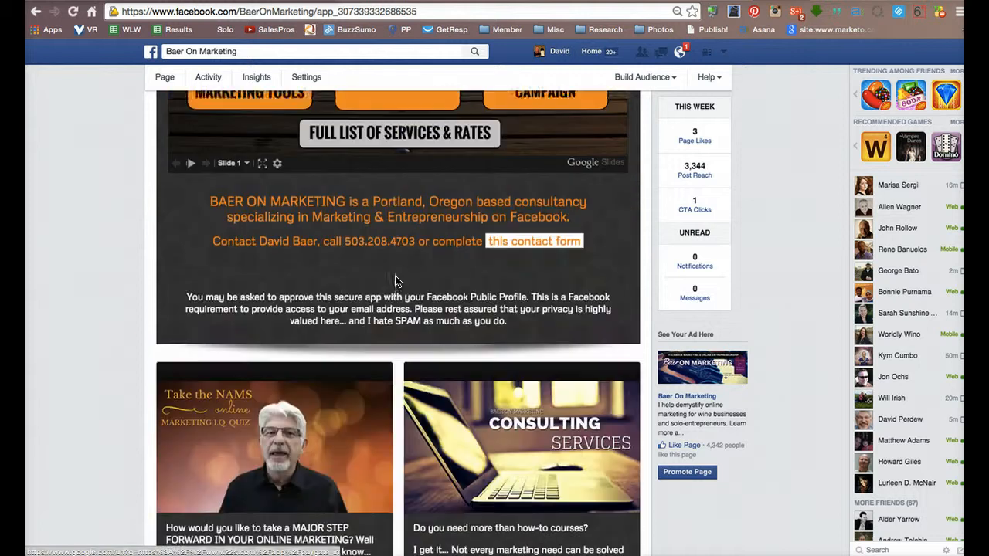
Step: Browse the services, quiz and consulting sections, then scroll back up
scroll("down", 3)
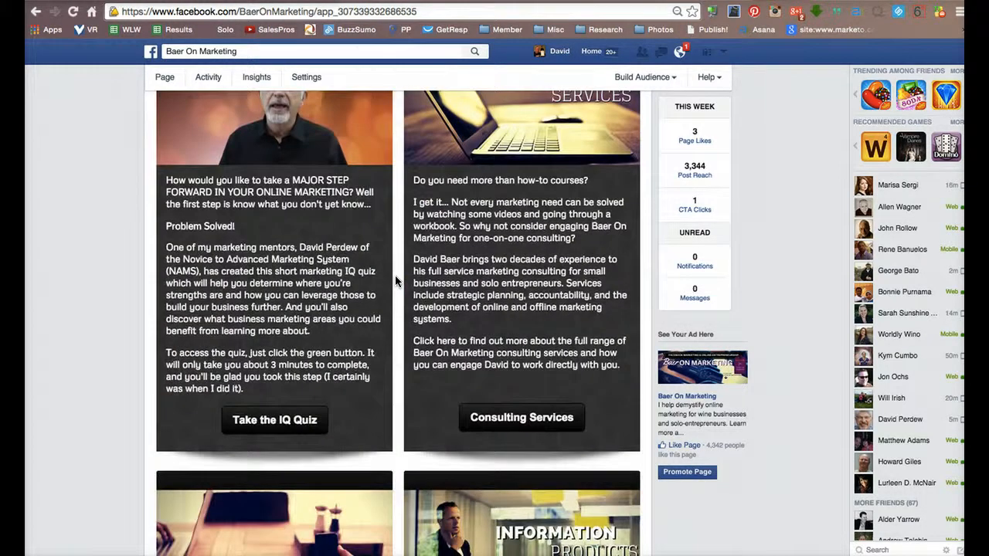
scroll("down", 3)
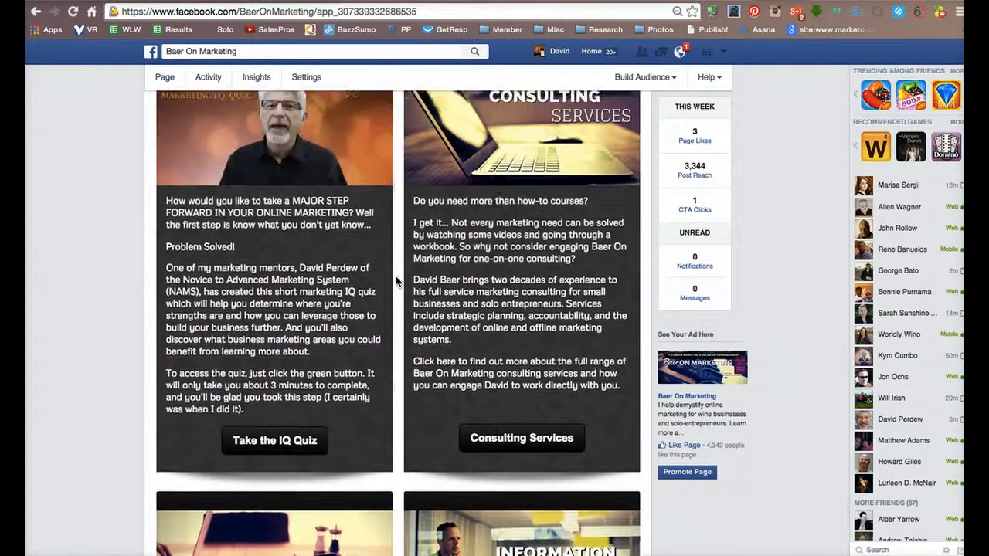
scroll("down", 3)
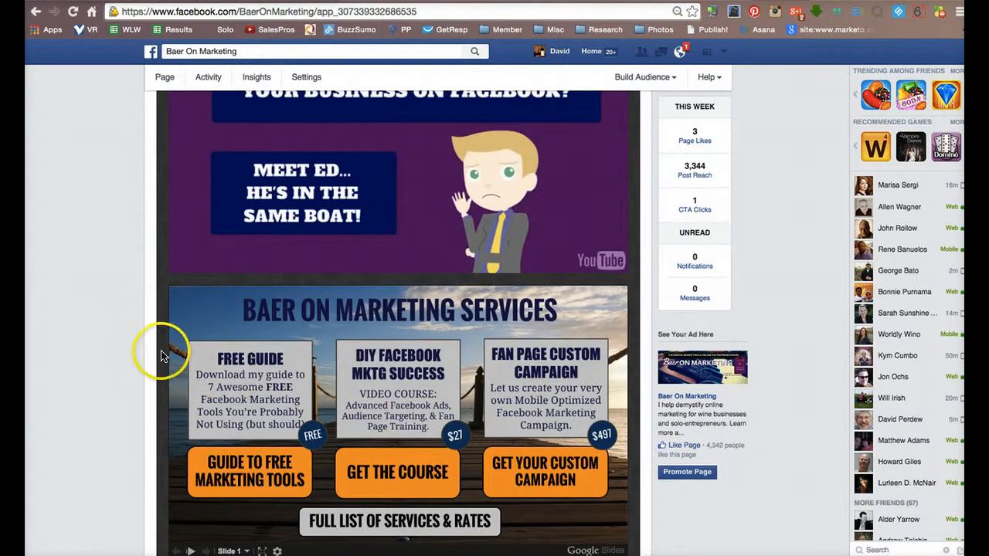
scroll("up", 3)
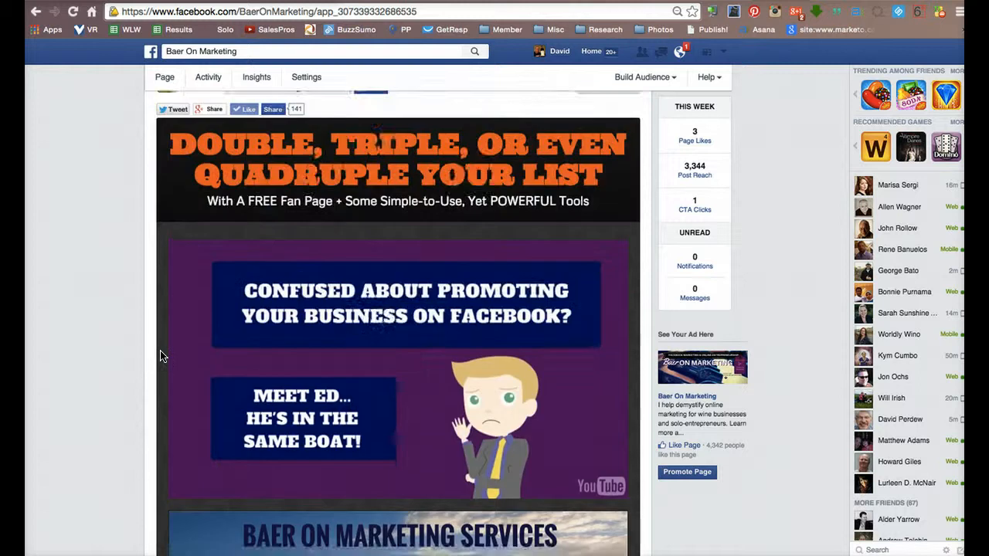